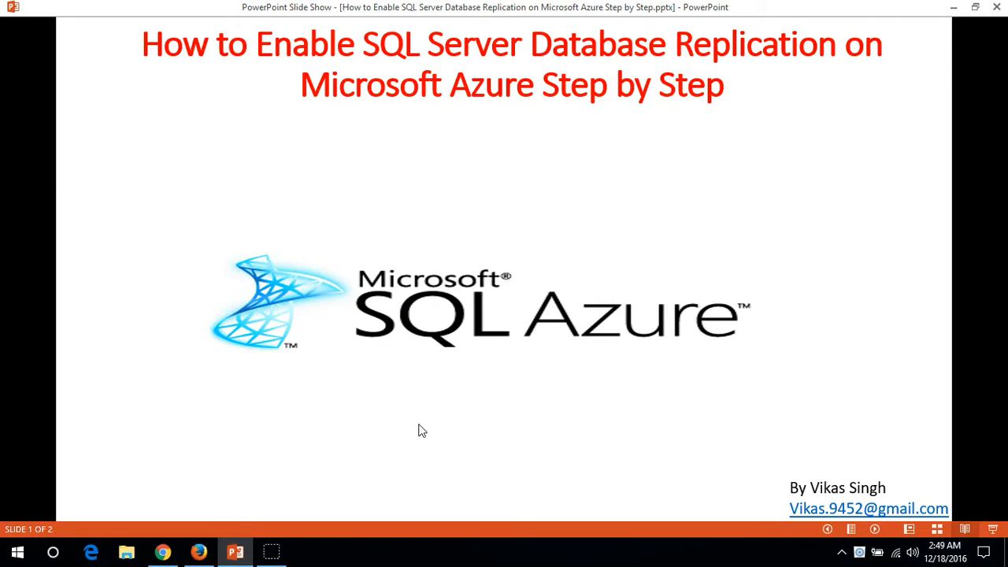
# Leave the PowerPoint title slide for the Azure portal's All Items dashboard
pyautogui.click(198, 551)
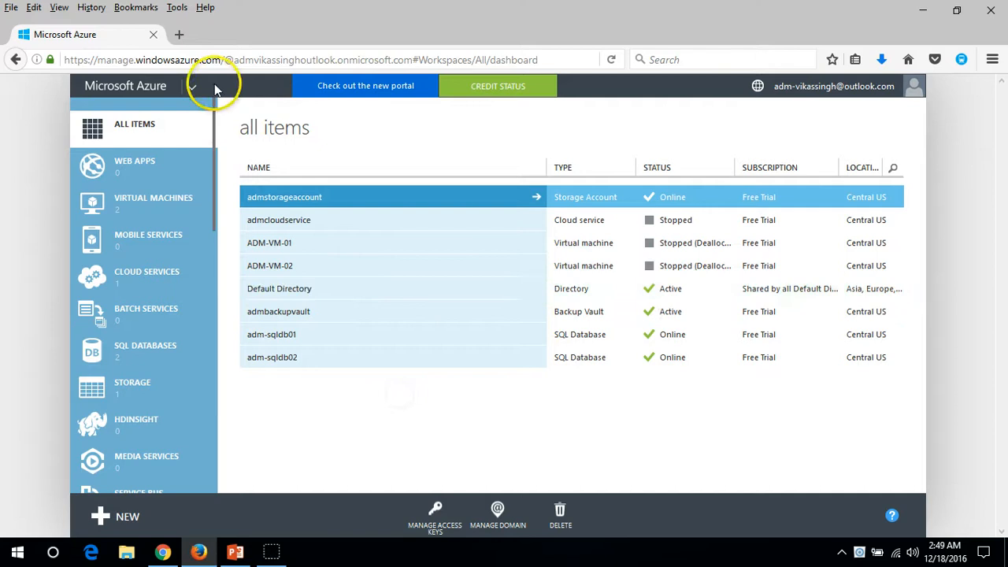
# Open server p6adm8duxf's databases tab listing adm-sqldb01 and adm-sqldb02
pyautogui.click(111, 59)
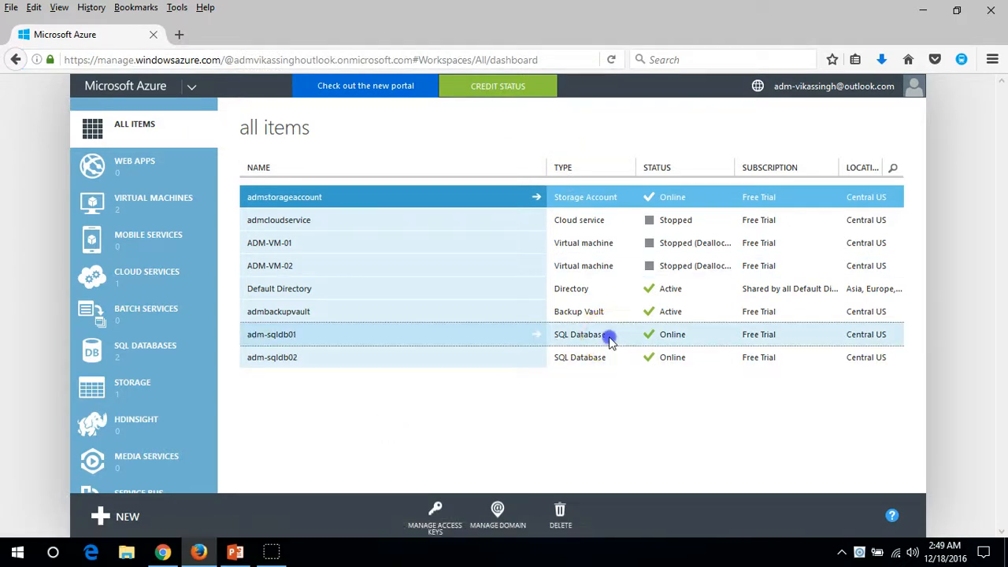
pyautogui.click(272, 334)
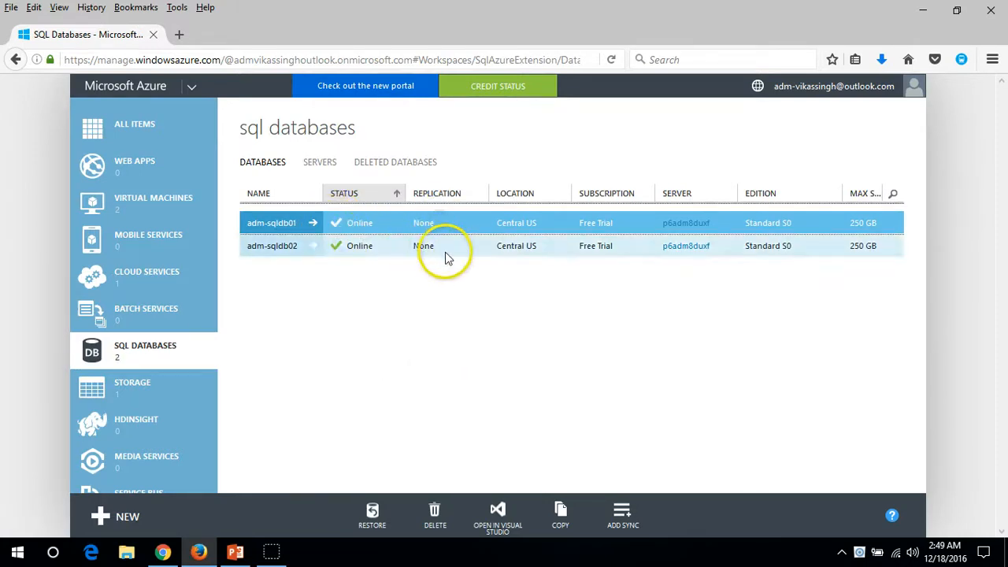
pyautogui.moveTo(393, 250)
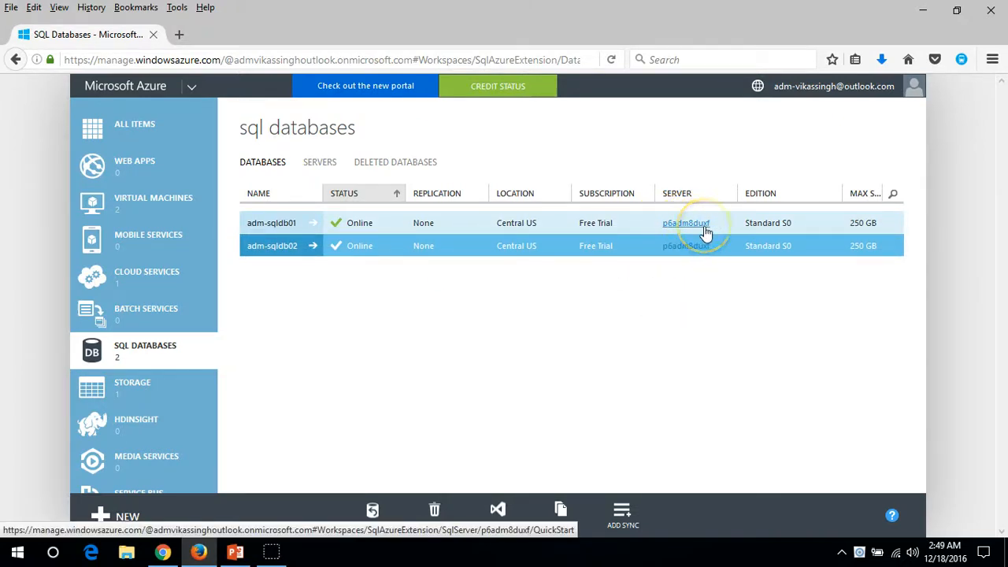
pyautogui.click(686, 222)
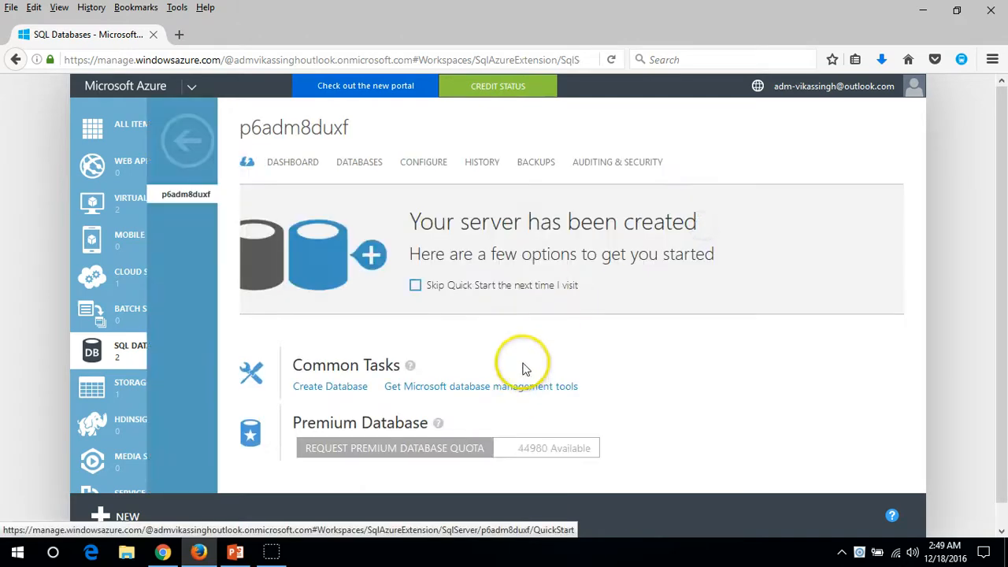
pyautogui.click(359, 162)
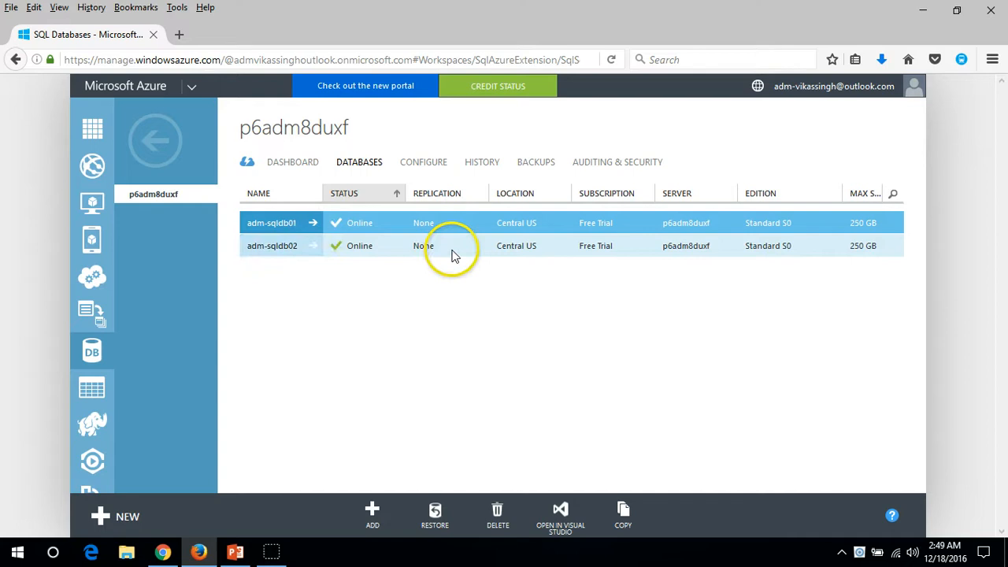
# Open adm-sqldb01 and step through Dashboard and Configure to its Geo-Replication tab
pyautogui.click(272, 222)
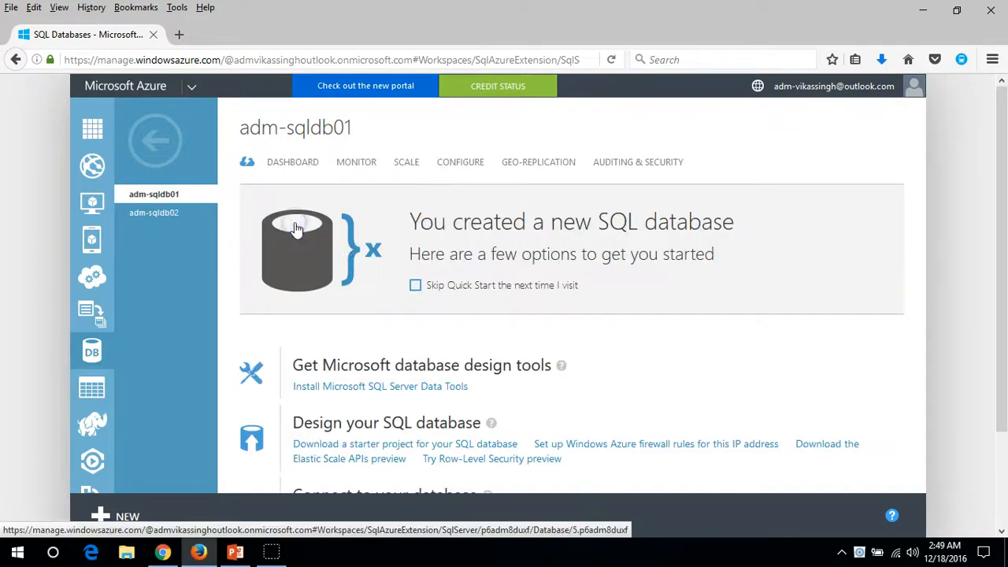
pyautogui.click(292, 162)
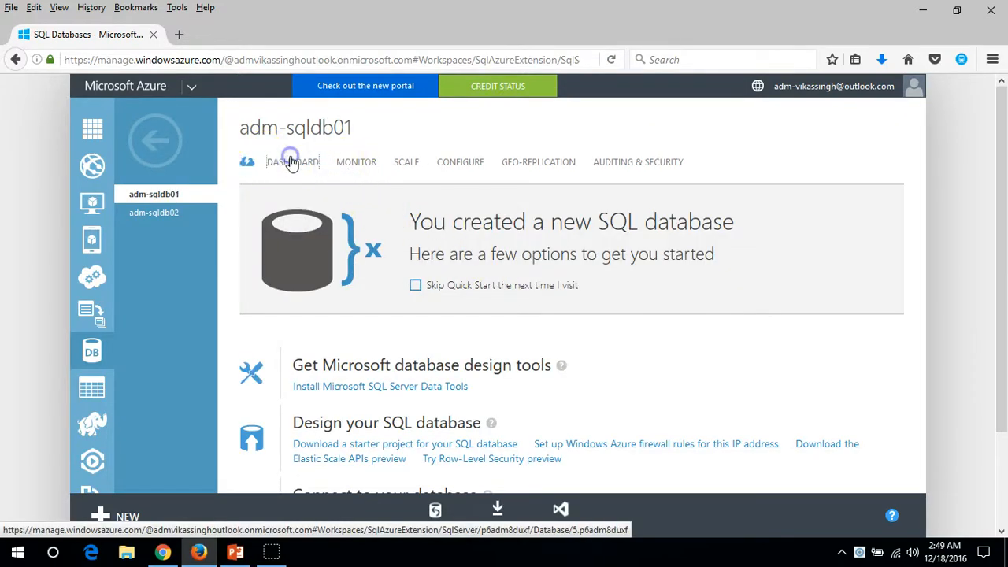
pyautogui.click(460, 162)
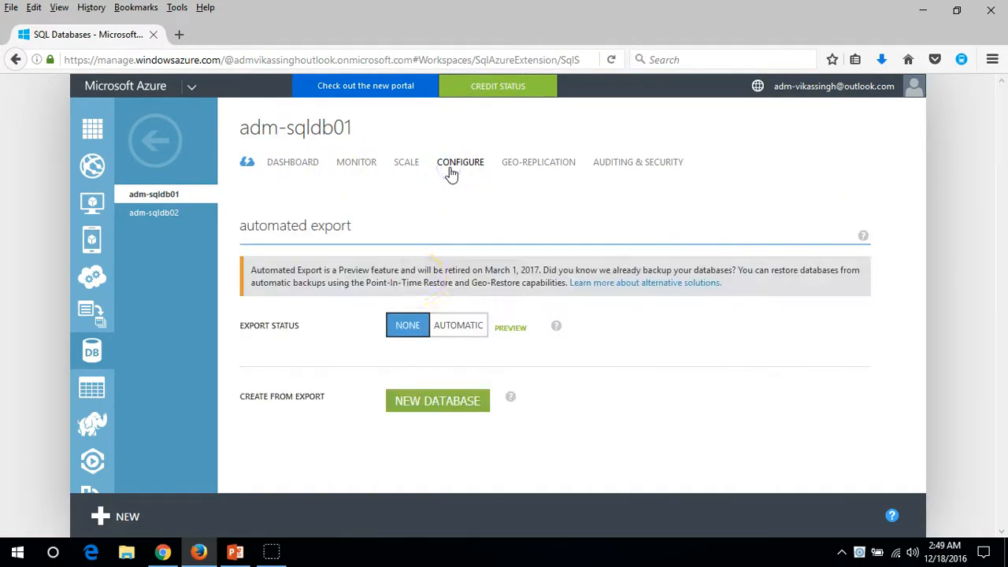
pyautogui.moveTo(538, 168)
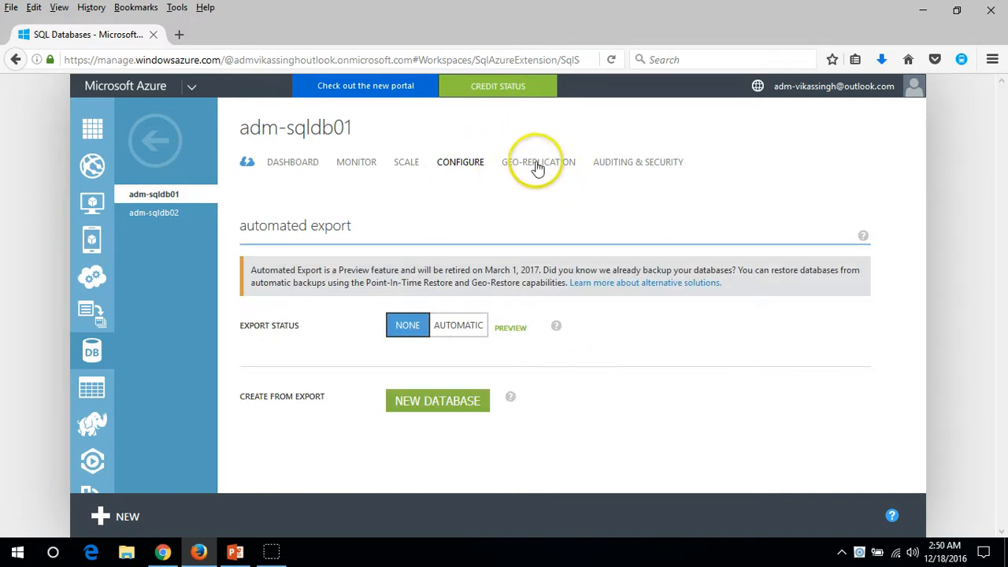
pyautogui.click(538, 162)
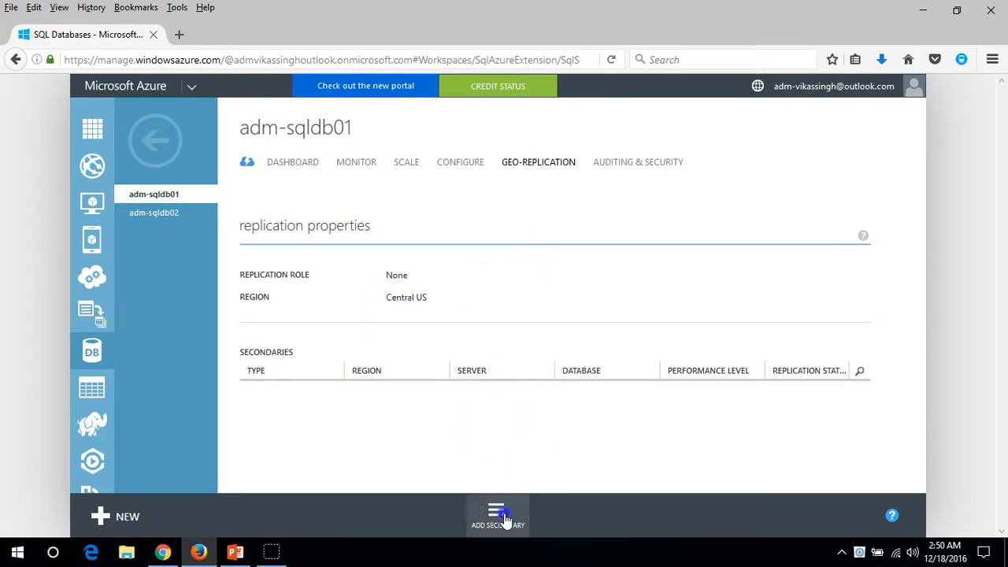
# Add an East US 2 secondary for adm-sqldb01 targeting a new SQL database server
pyautogui.click(496, 516)
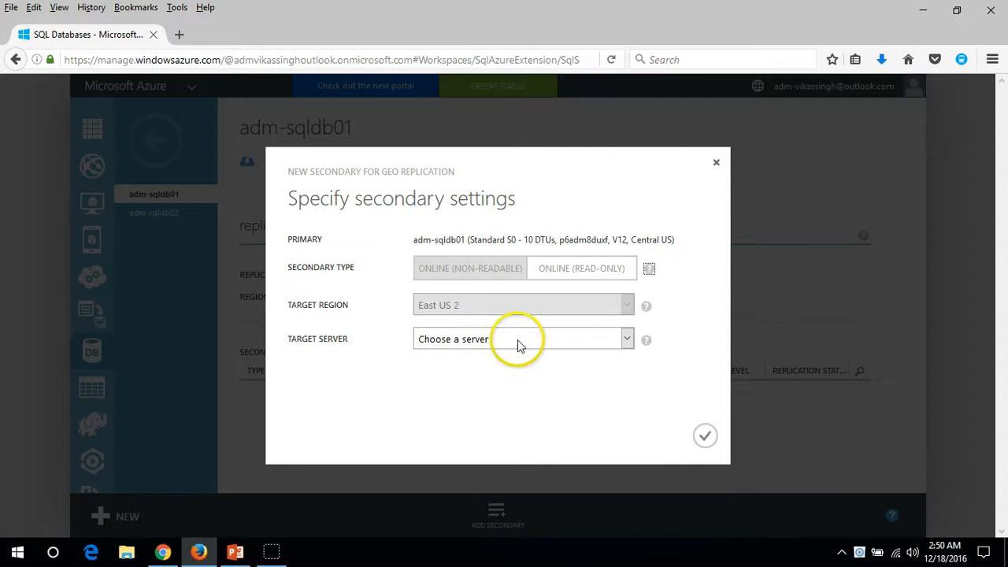
pyautogui.click(523, 338)
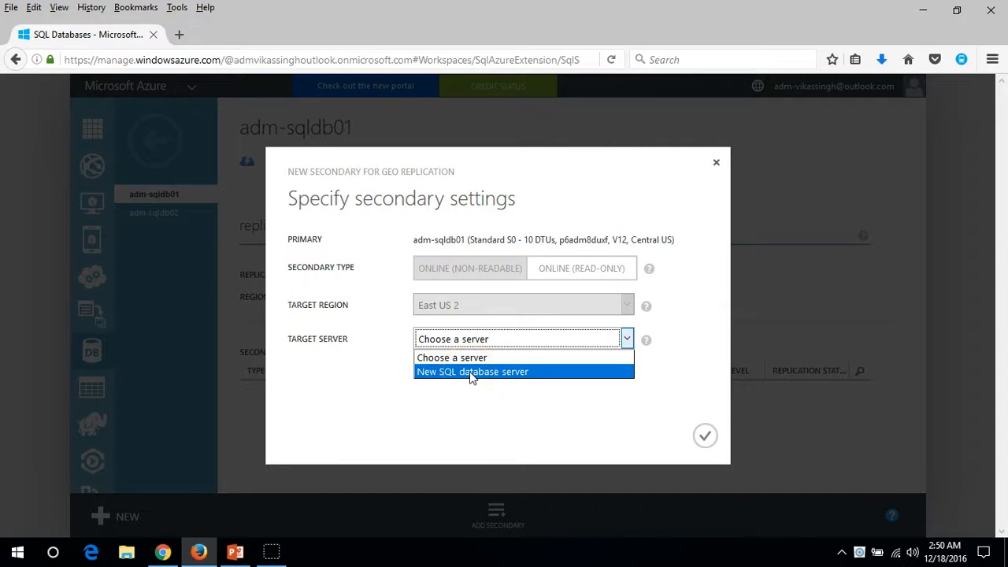
pyautogui.click(472, 370)
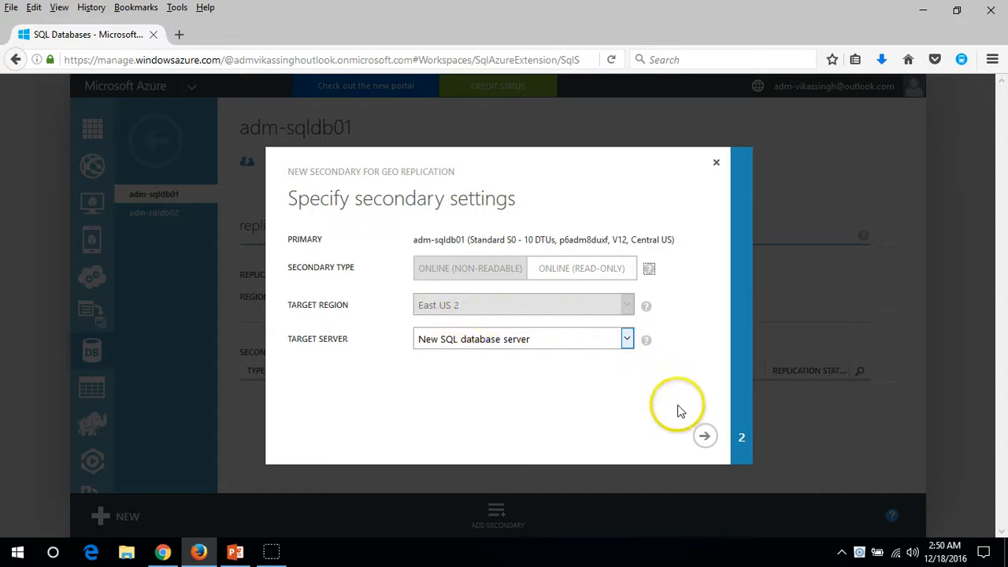
pyautogui.click(704, 436)
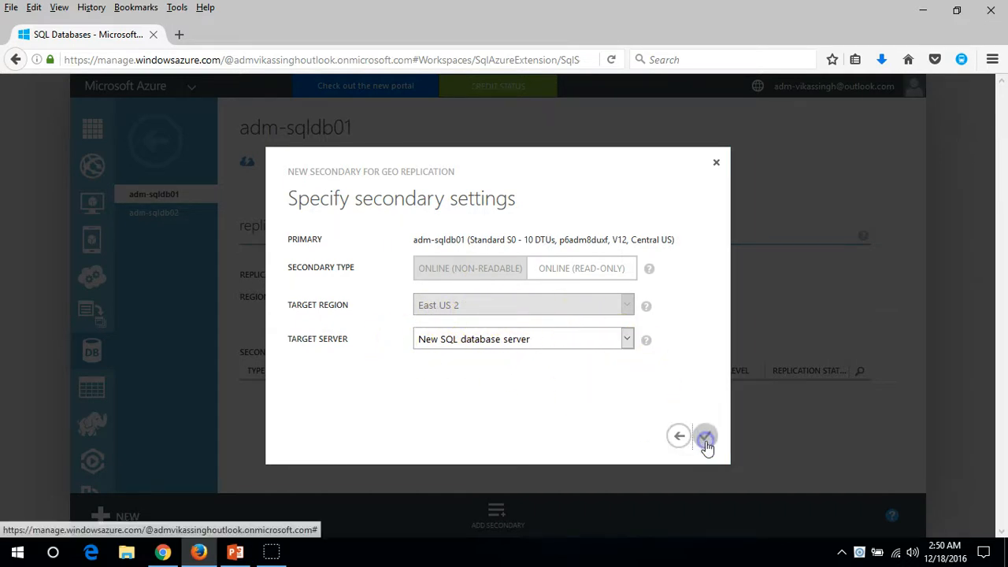
pyautogui.click(705, 436)
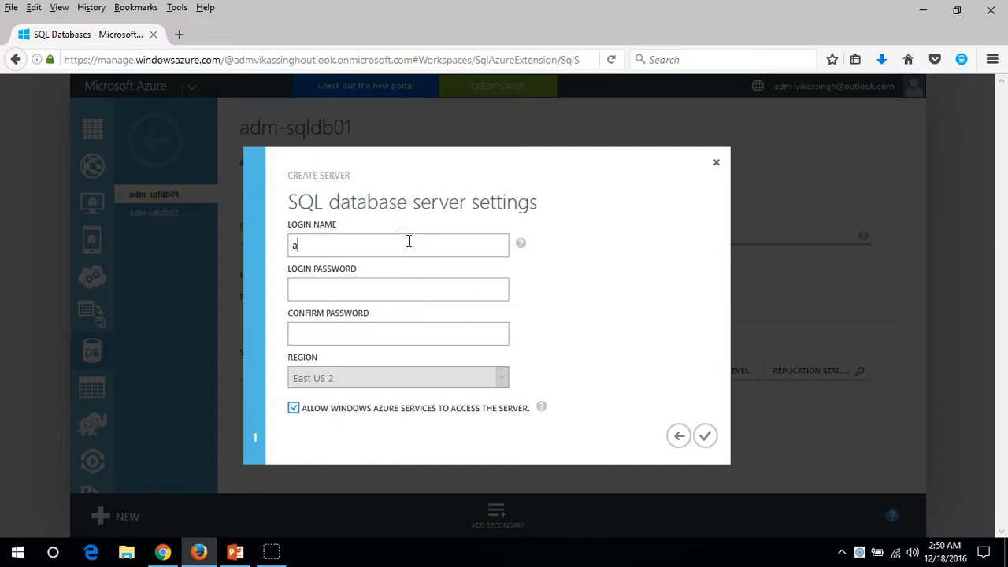
# Enter admin login 'dm-singhsqlserv' with matching password and submit the new server
pyautogui.write('dm-singhvik')
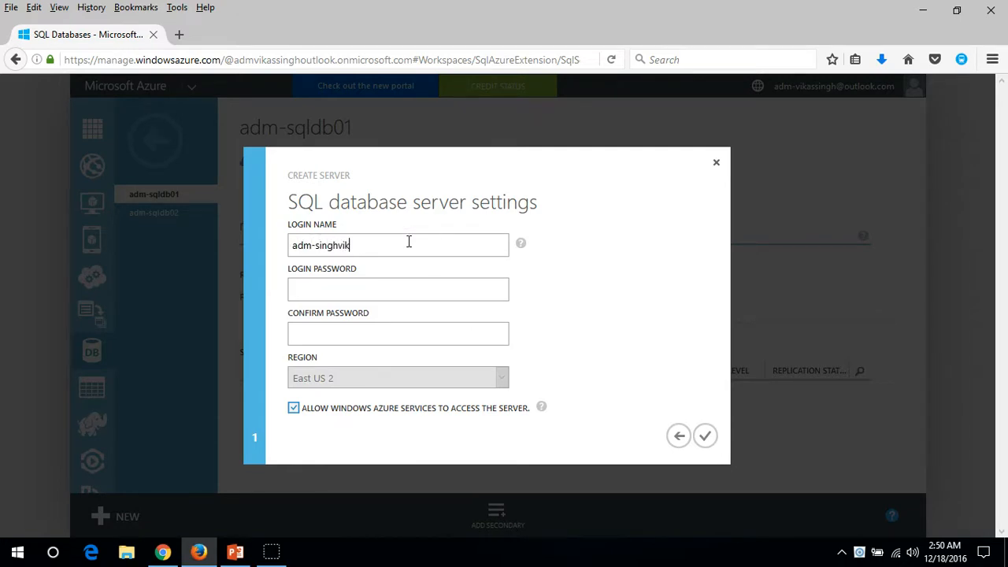
pyautogui.press('BackSpace')
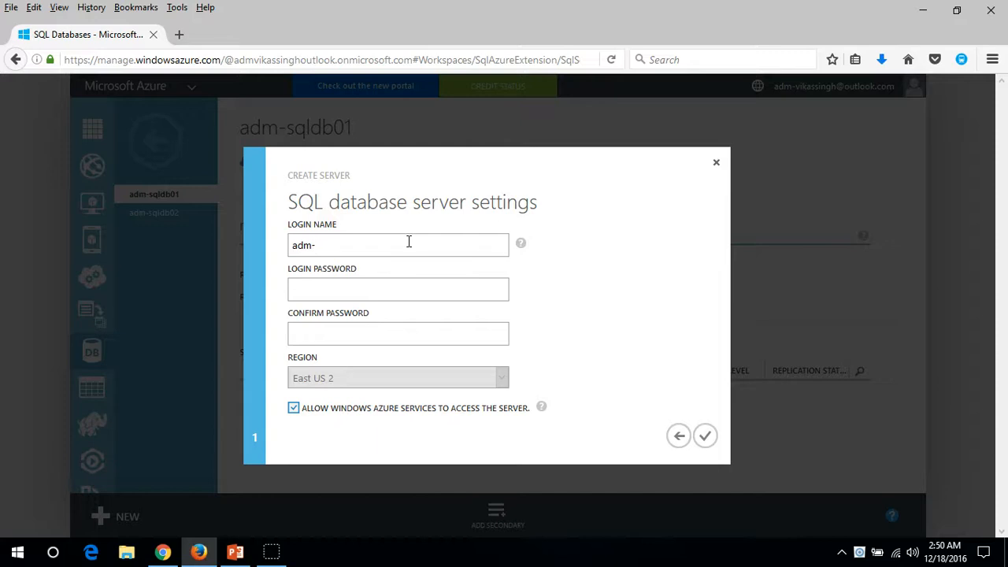
pyautogui.write('sqlserver01')
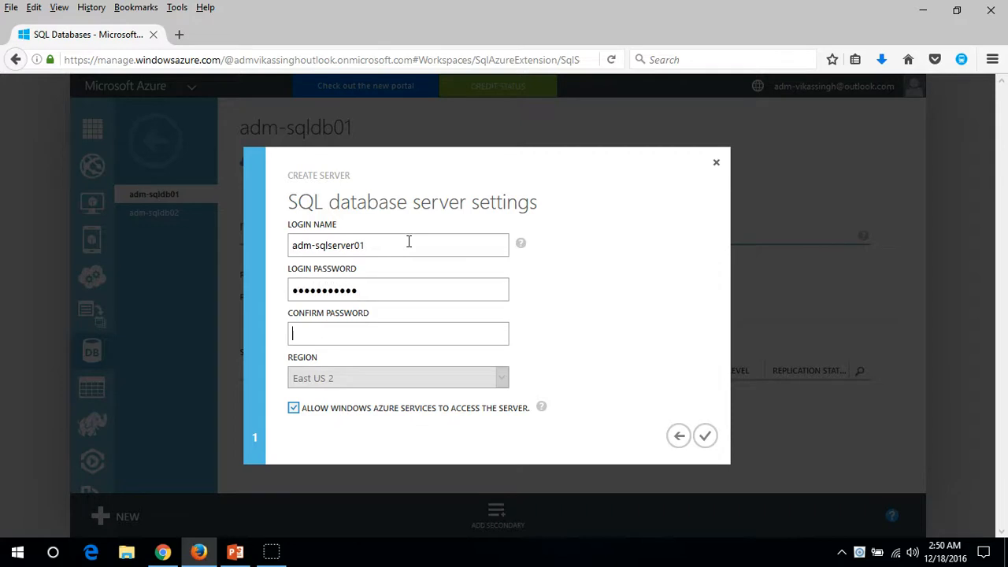
pyautogui.write('•••••')
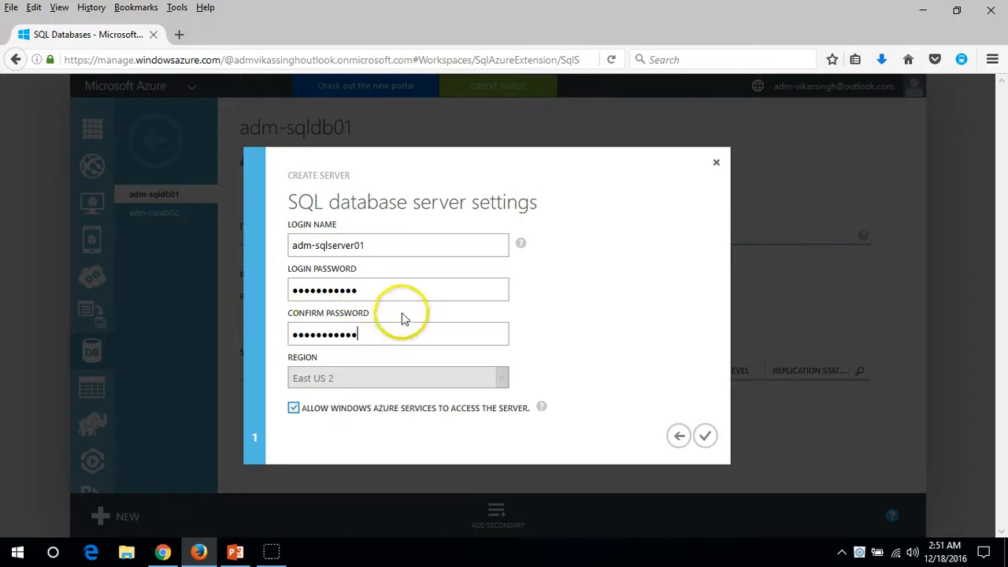
pyautogui.click(705, 436)
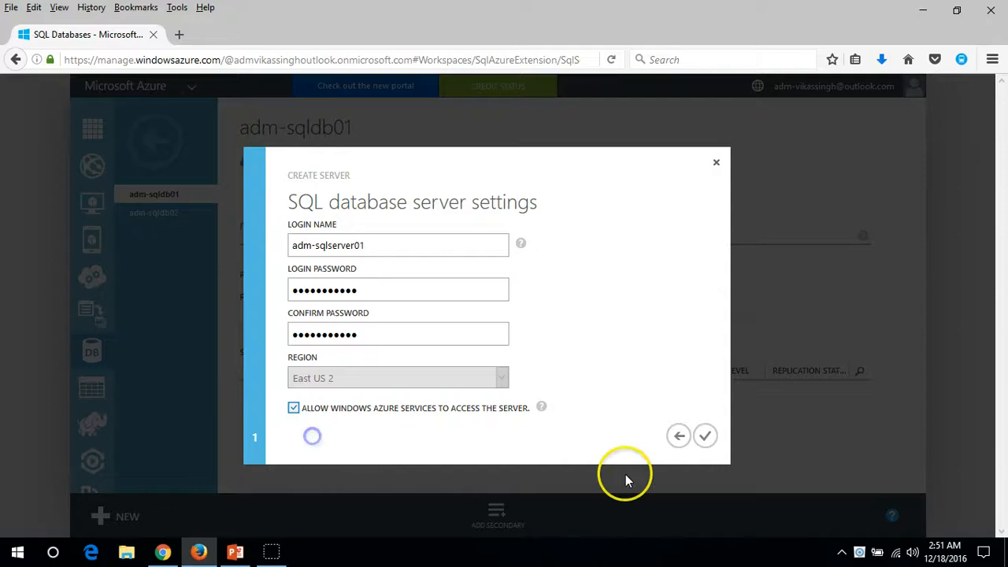
pyautogui.click(705, 435)
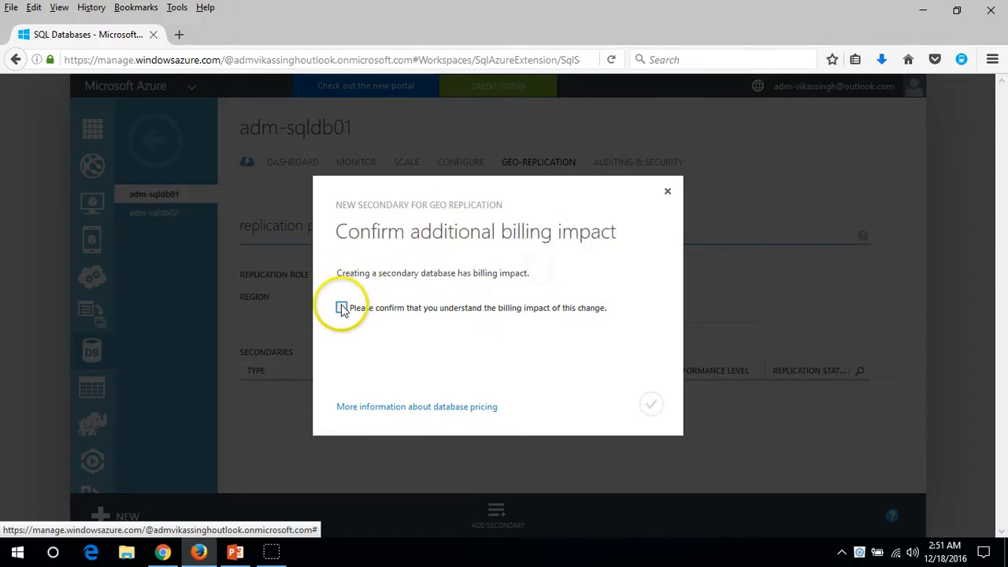
# Acknowledge the billing impact and submit adm-sqldb01's secondary database request
pyautogui.click(341, 307)
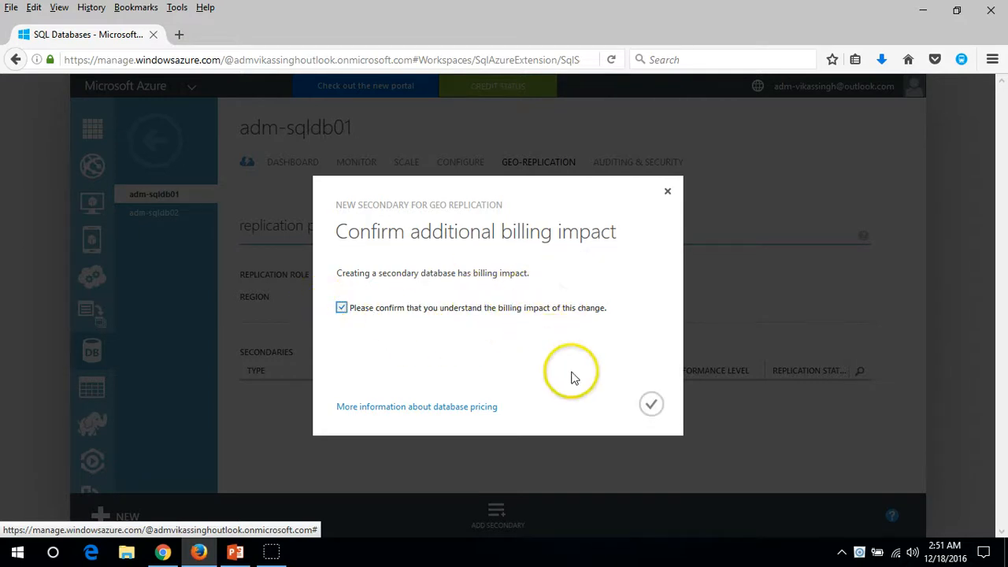
pyautogui.click(650, 405)
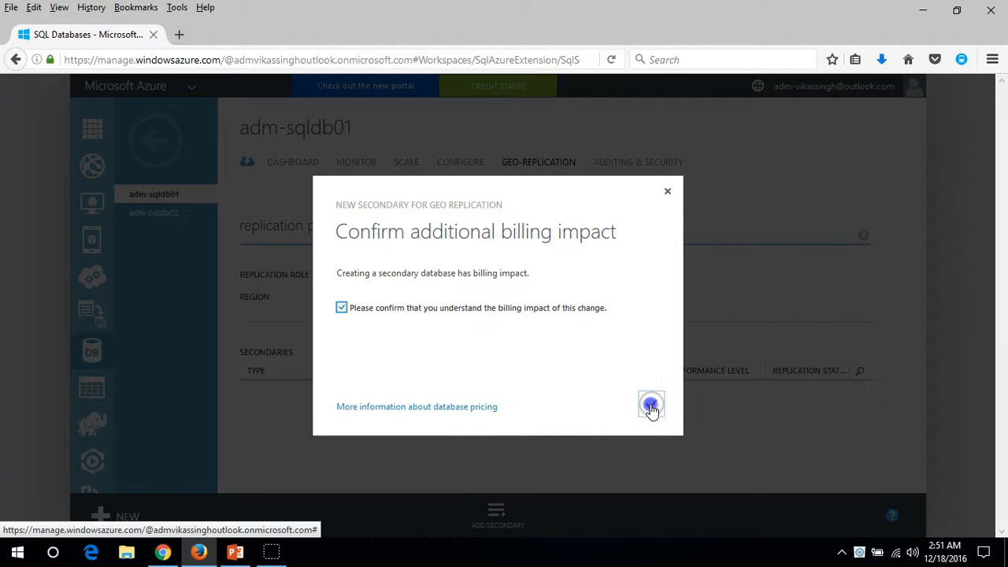
pyautogui.click(650, 405)
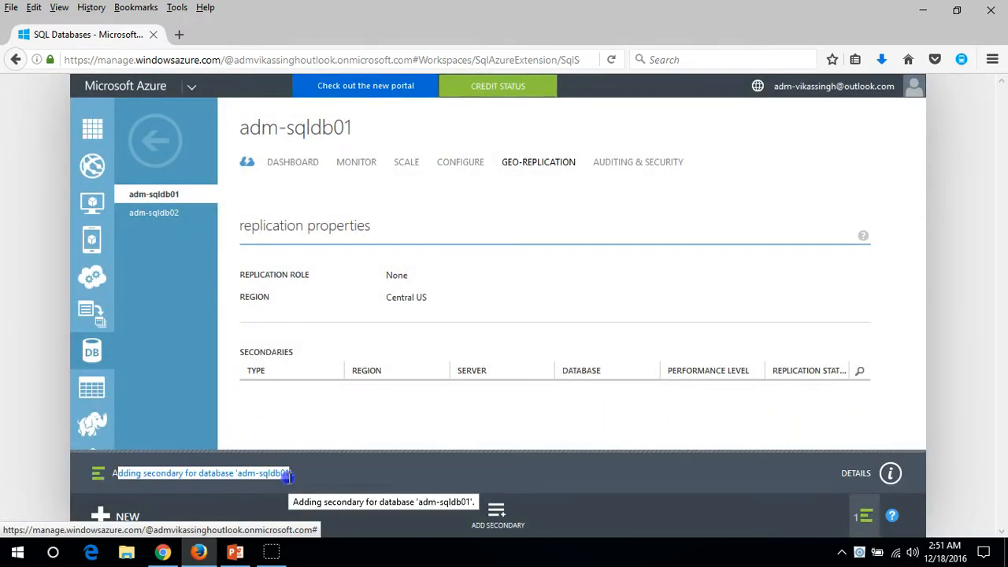
# Watch the progress of the new server and secondary being created for adm-sqldb01
pyautogui.click(863, 516)
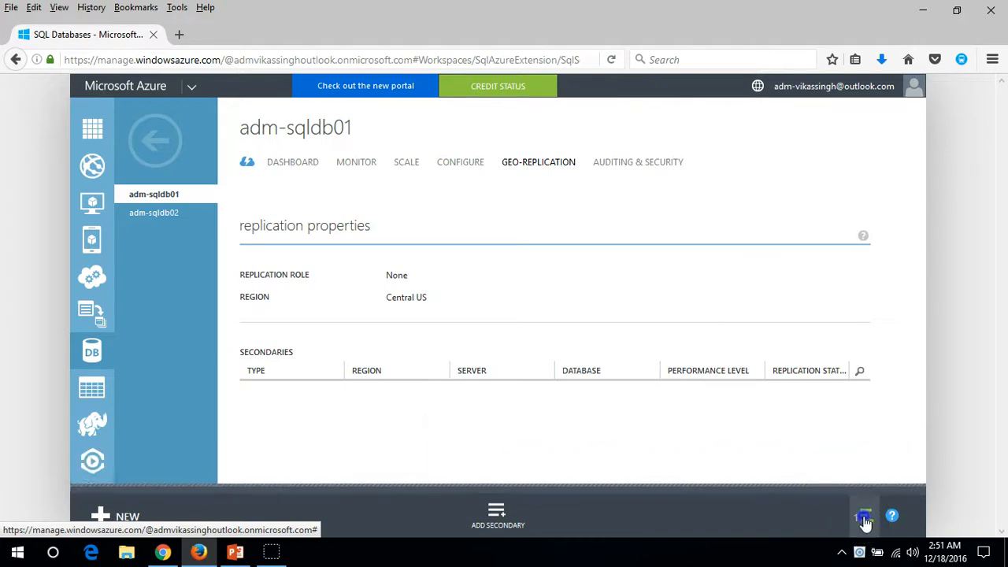
pyautogui.click(497, 516)
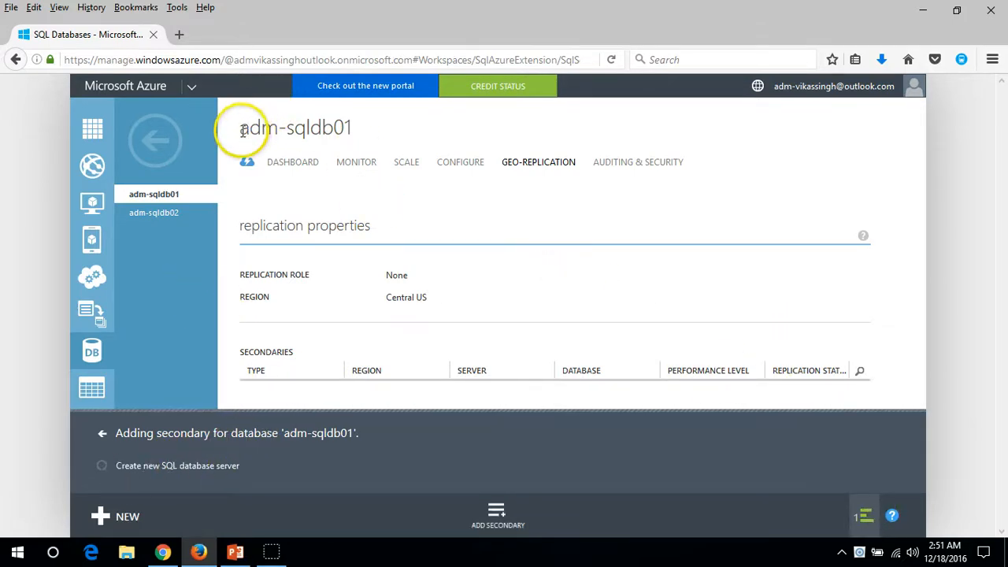
pyautogui.doubleClick(295, 128)
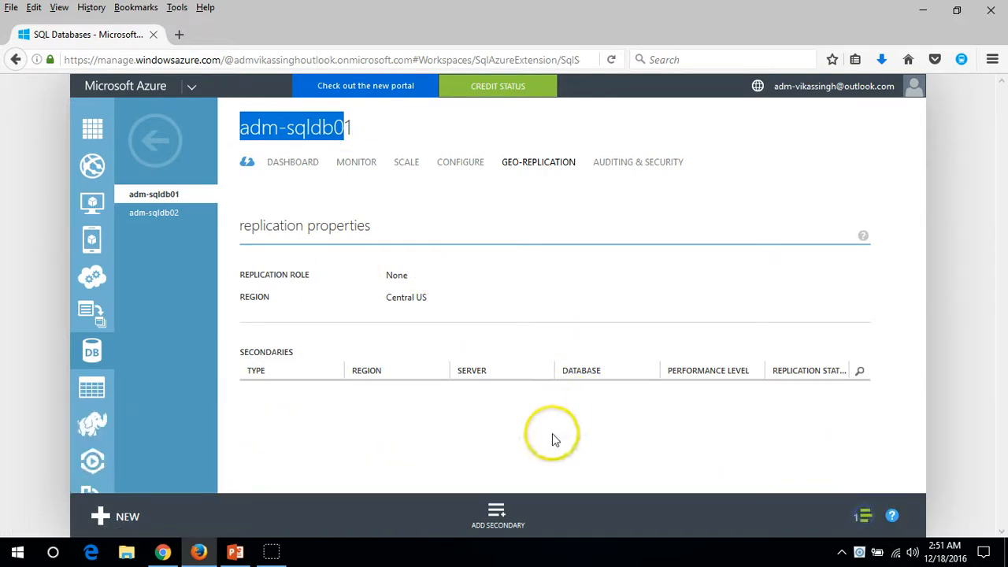
pyautogui.click(551, 437)
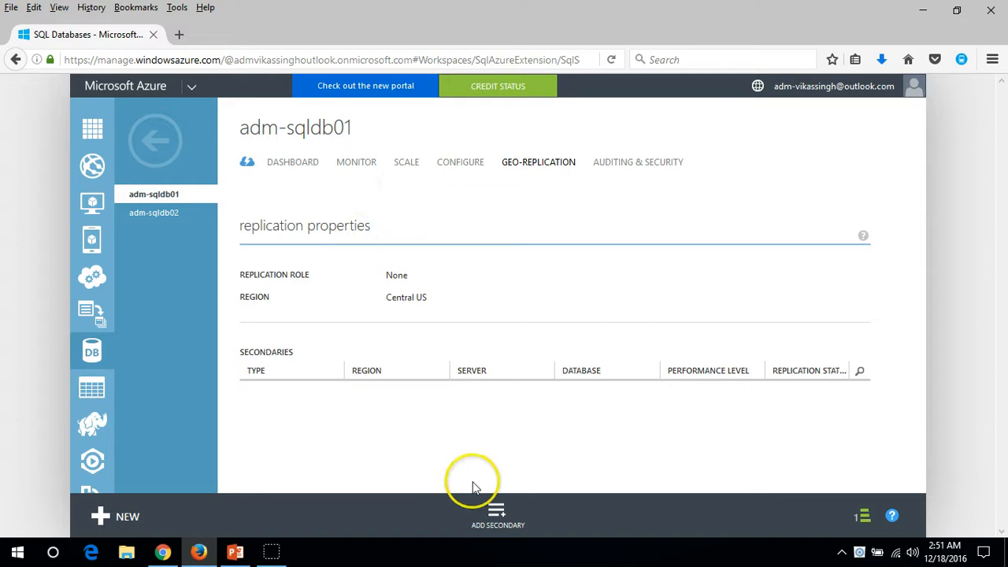
pyautogui.moveTo(478, 487)
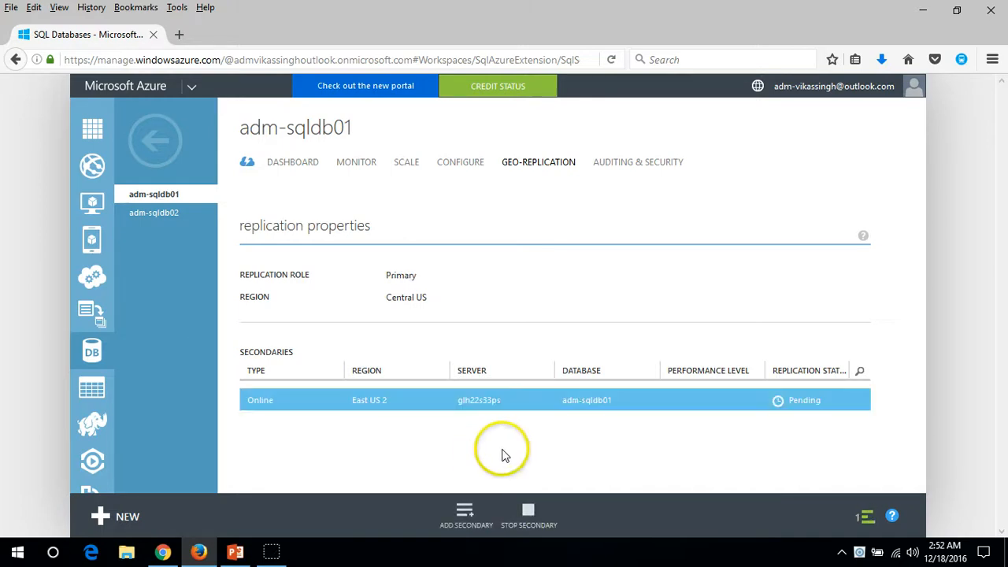
# Dismiss the success notice, review the secondary row, and return to the SQL databases list
pyautogui.click(466, 516)
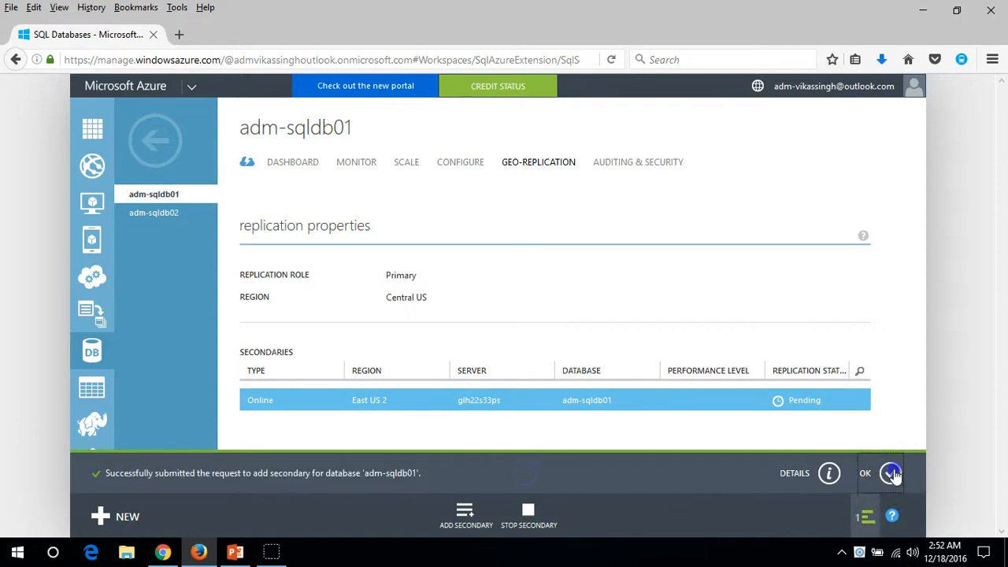
pyautogui.click(891, 473)
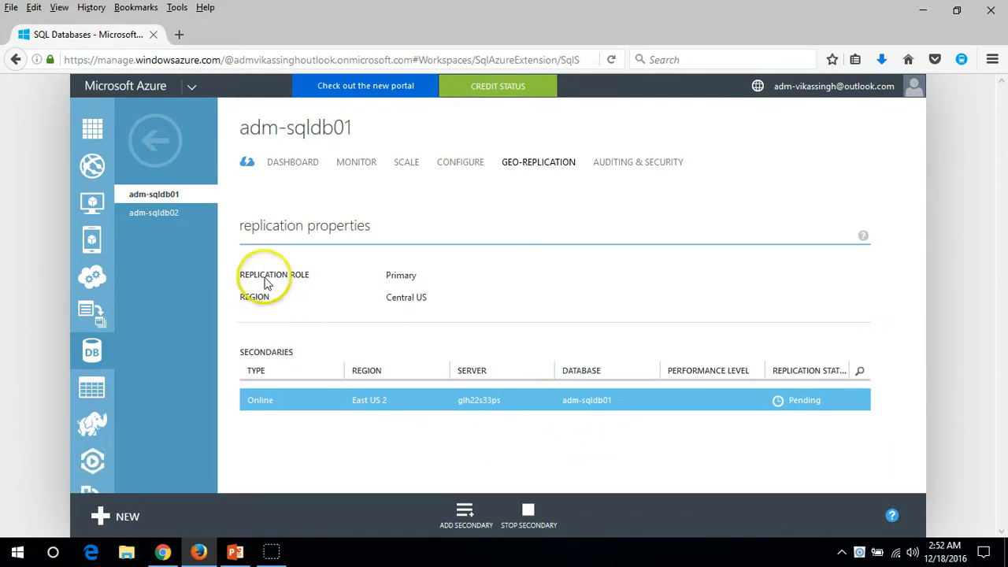
pyautogui.doubleClick(274, 274)
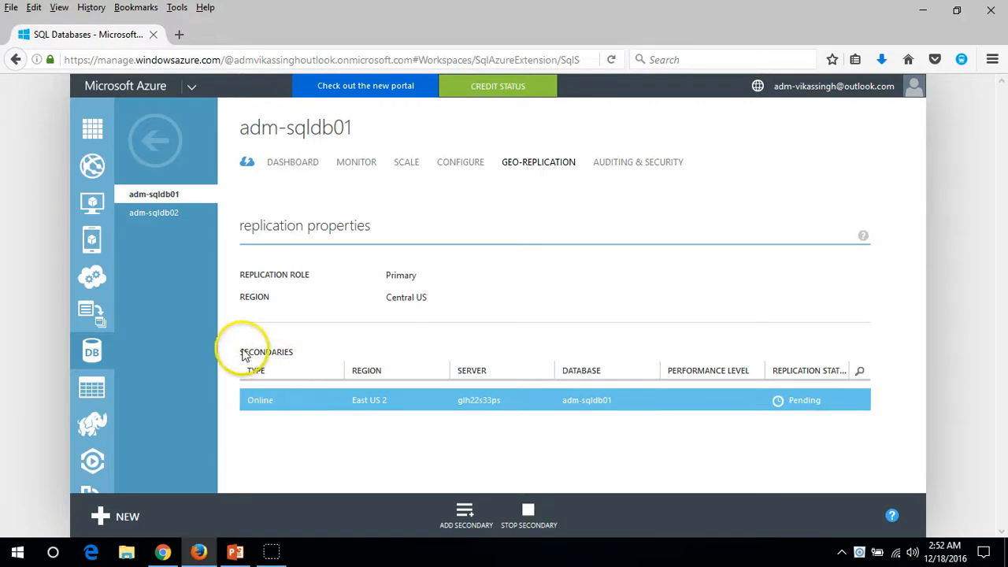
pyautogui.moveTo(376, 413)
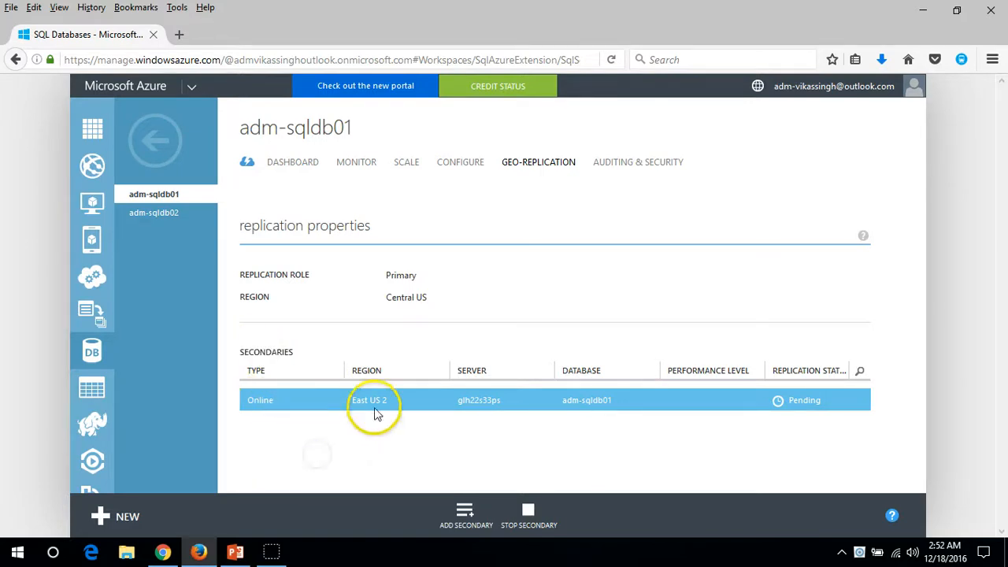
pyautogui.moveTo(541, 412)
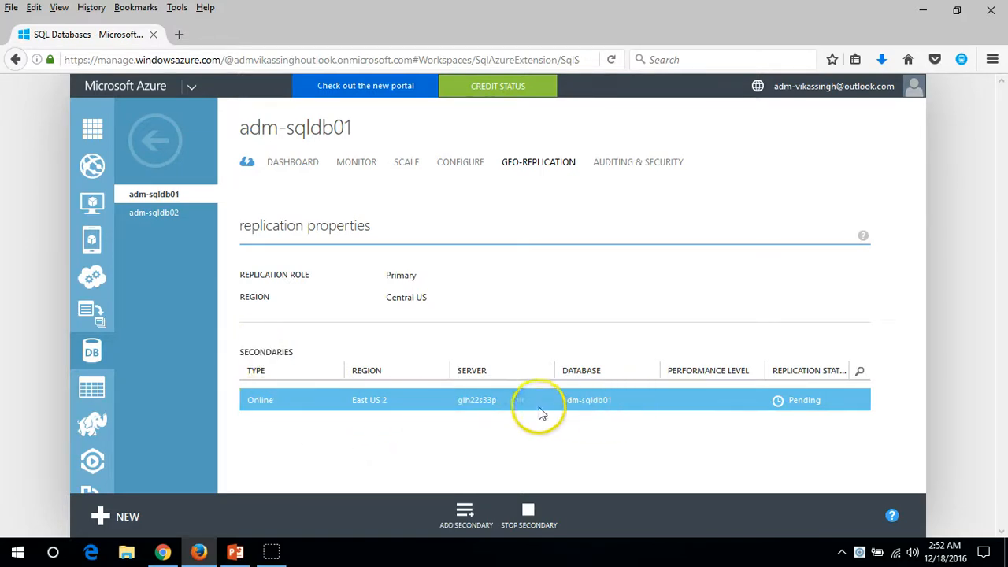
pyautogui.moveTo(811, 415)
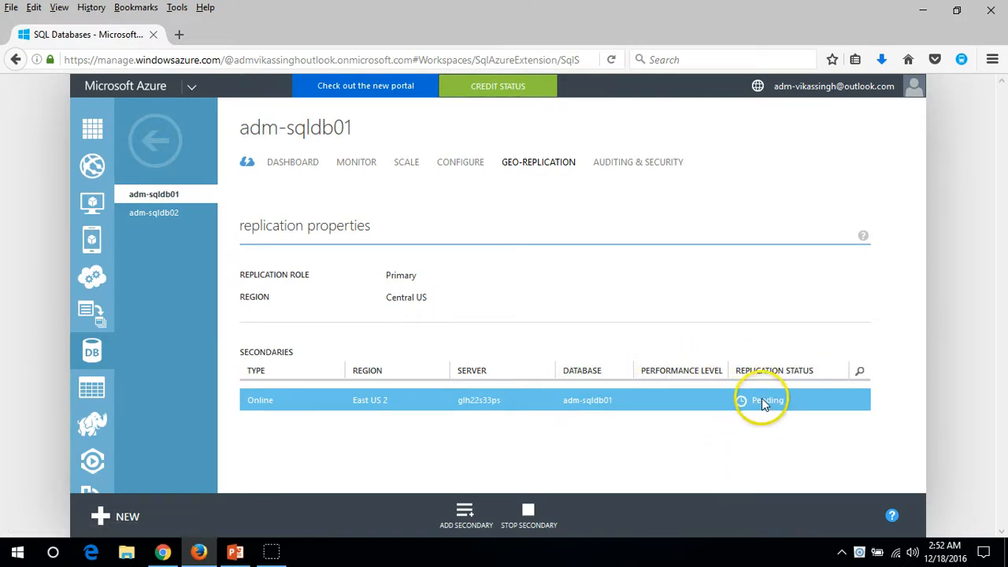
pyautogui.moveTo(718, 439)
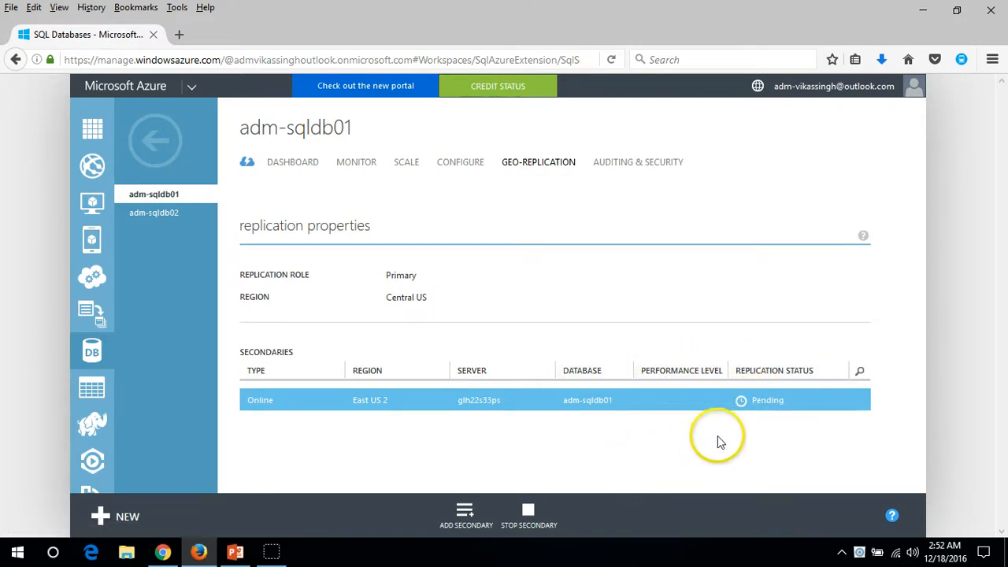
pyautogui.click(155, 141)
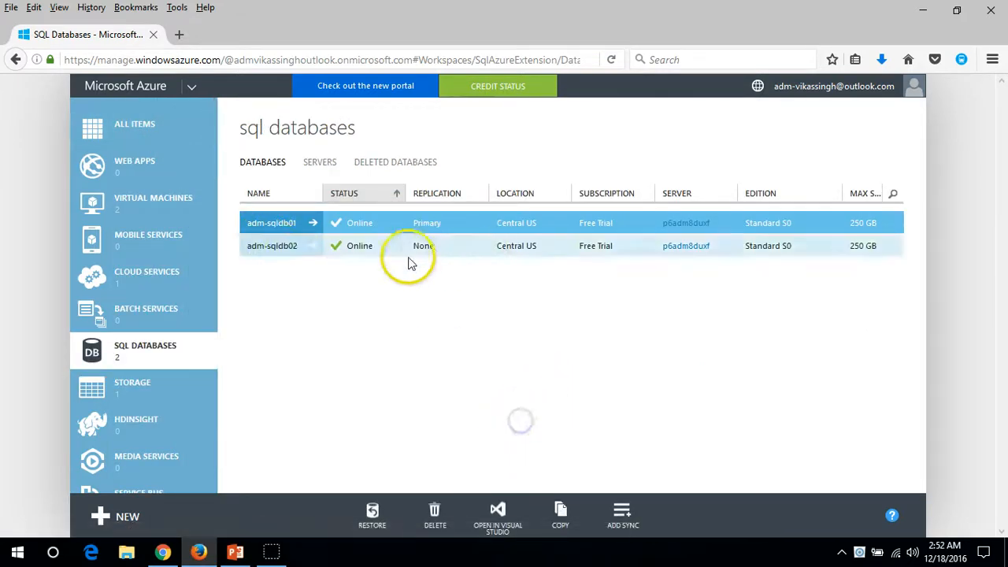
pyautogui.click(272, 222)
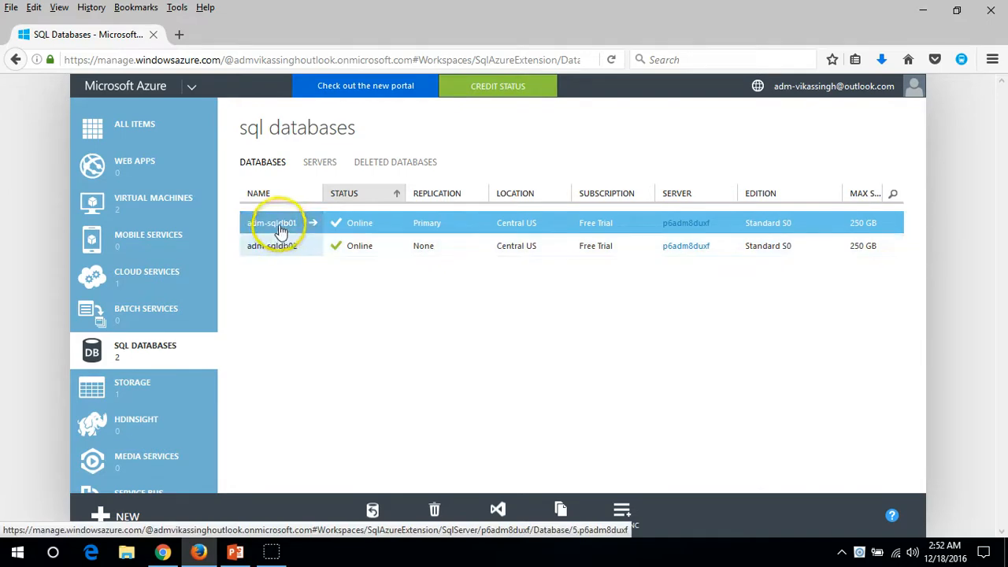
pyautogui.click(273, 222)
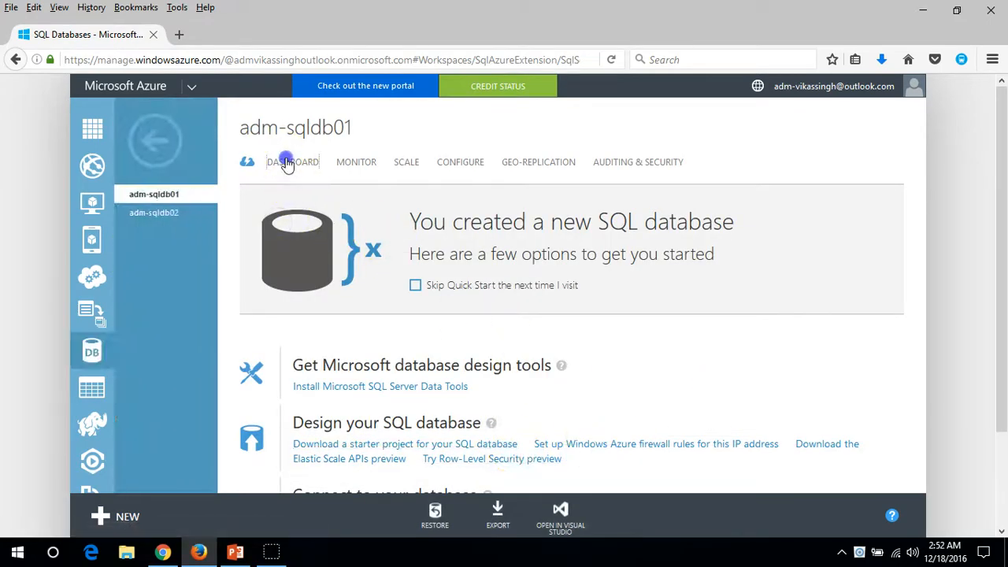
pyautogui.scroll(-3)
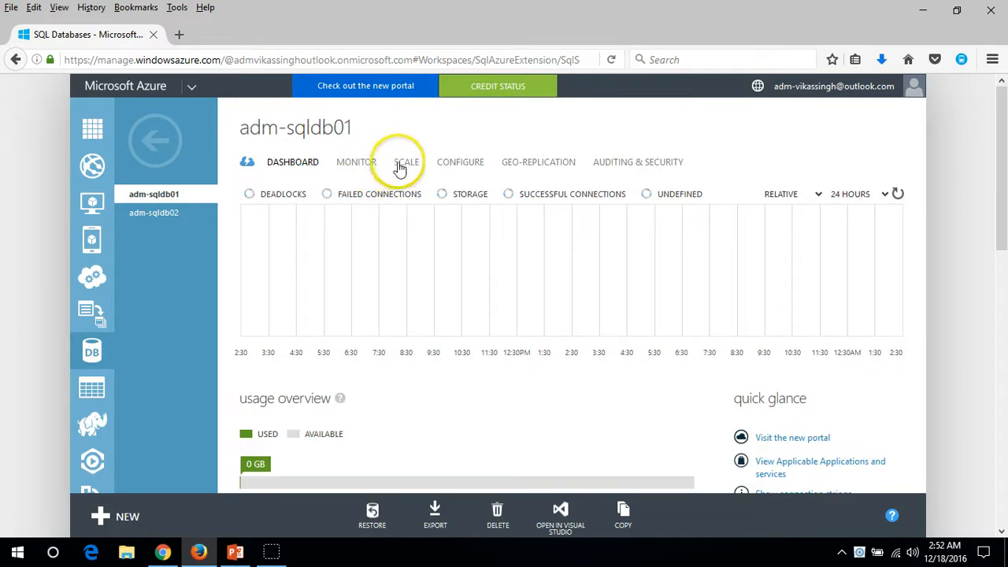
pyautogui.click(538, 162)
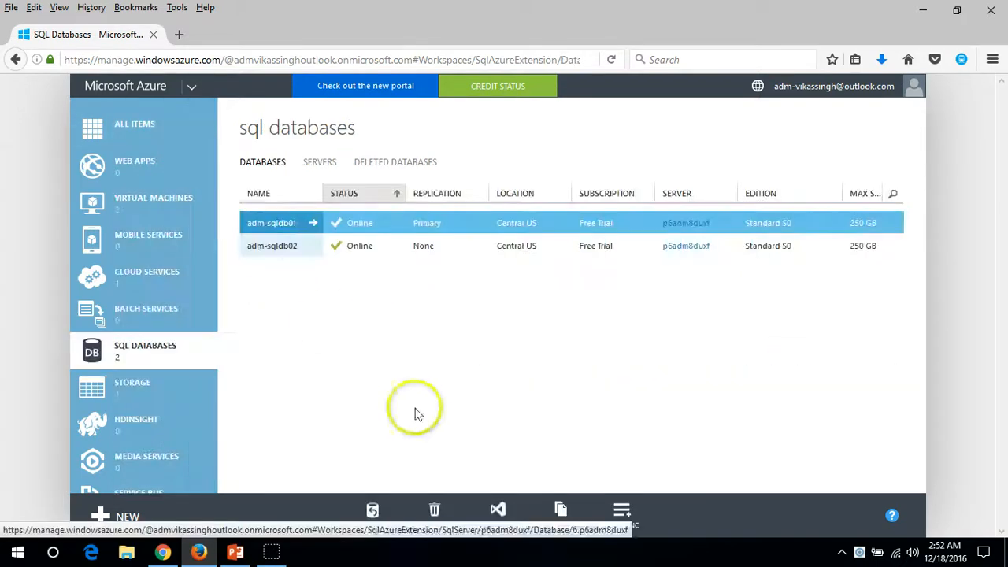
pyautogui.click(271, 245)
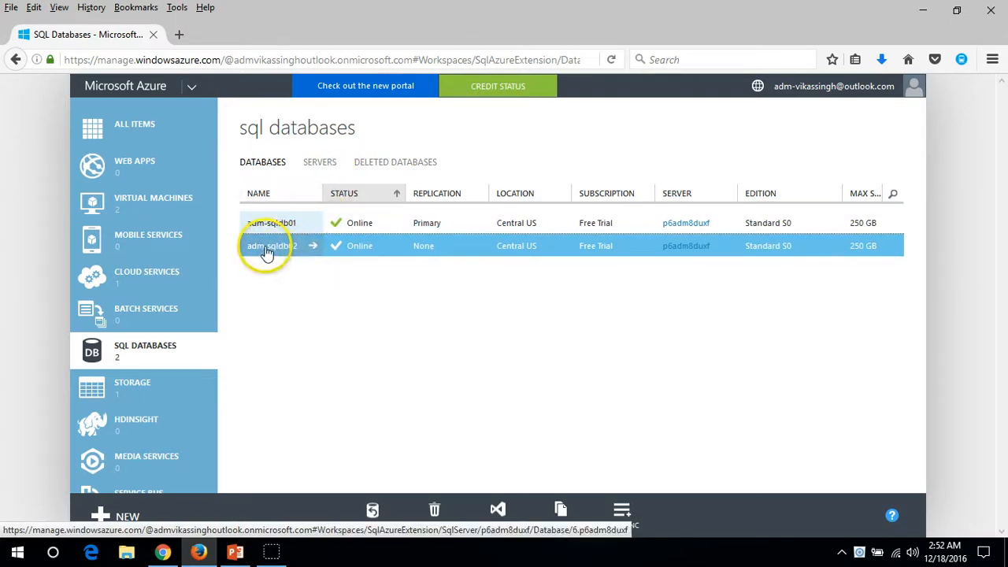
# Add an East US 2 secondary for adm-sqldb02 on glh22s33ps, accepting billing
pyautogui.click(271, 244)
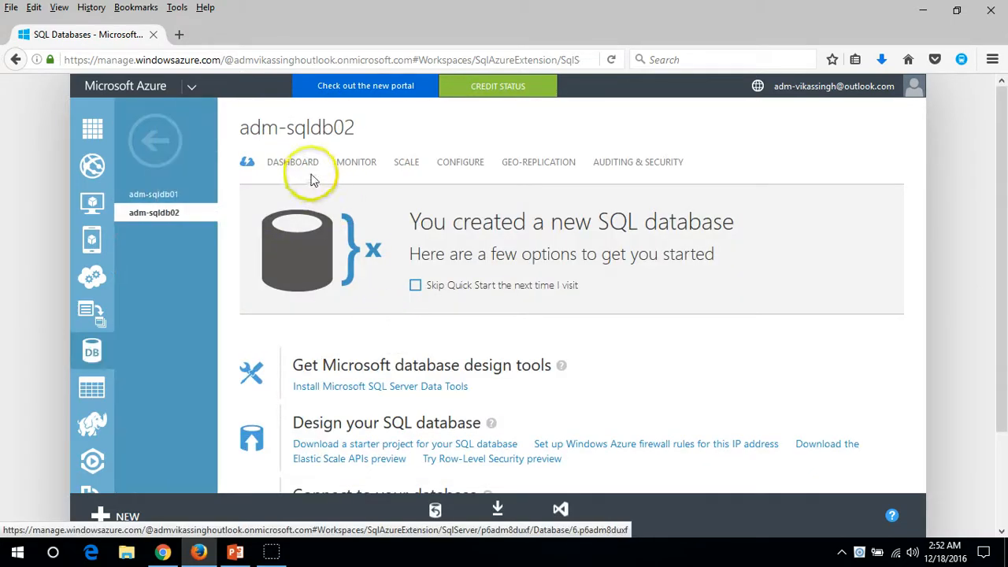
pyautogui.click(539, 161)
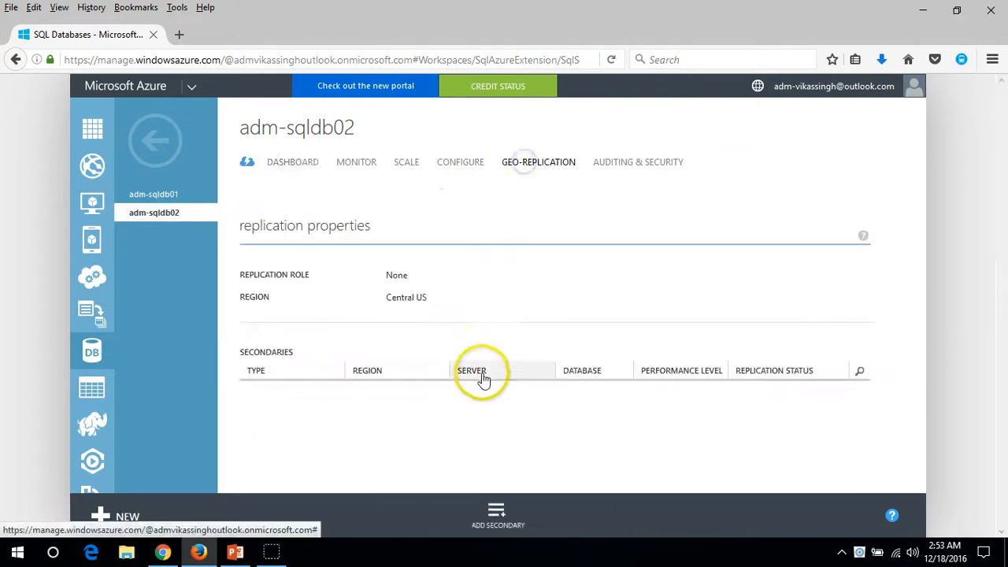
pyautogui.moveTo(497, 516)
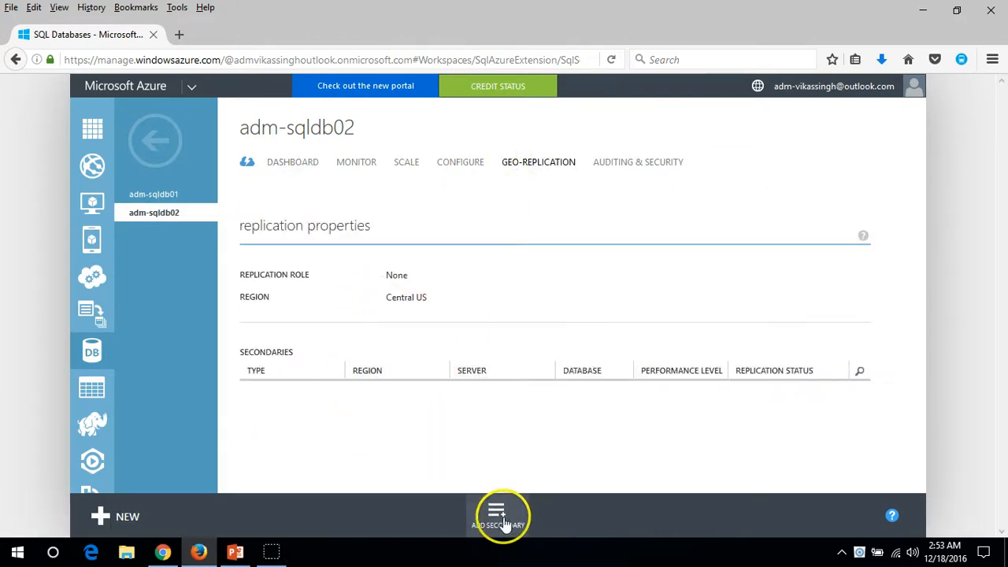
pyautogui.click(496, 516)
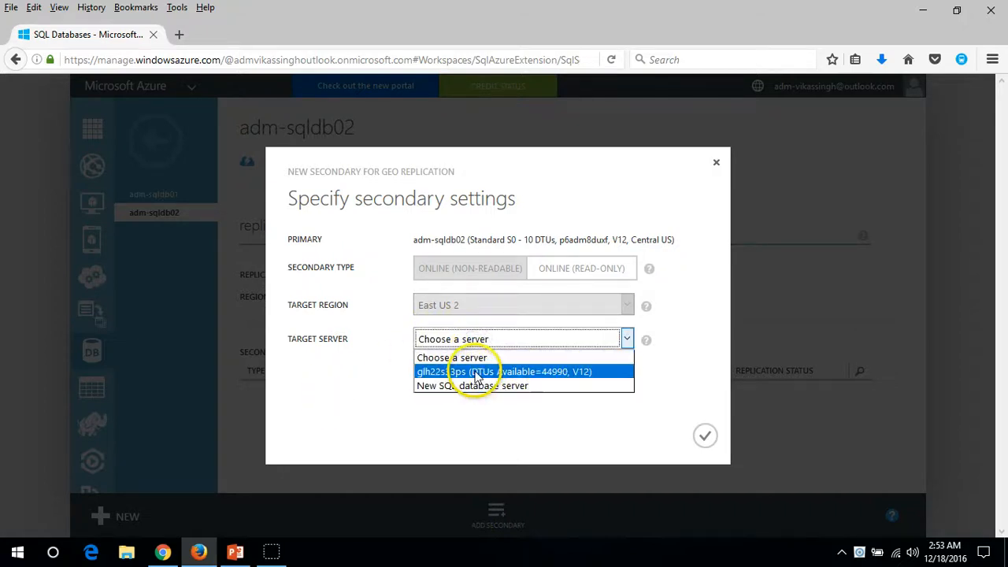
pyautogui.click(503, 371)
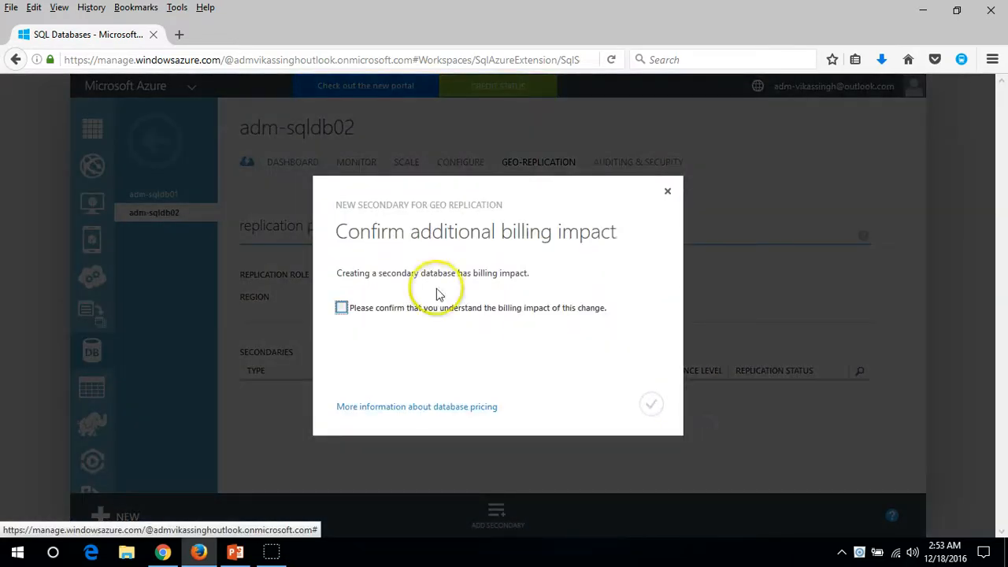
pyautogui.click(342, 307)
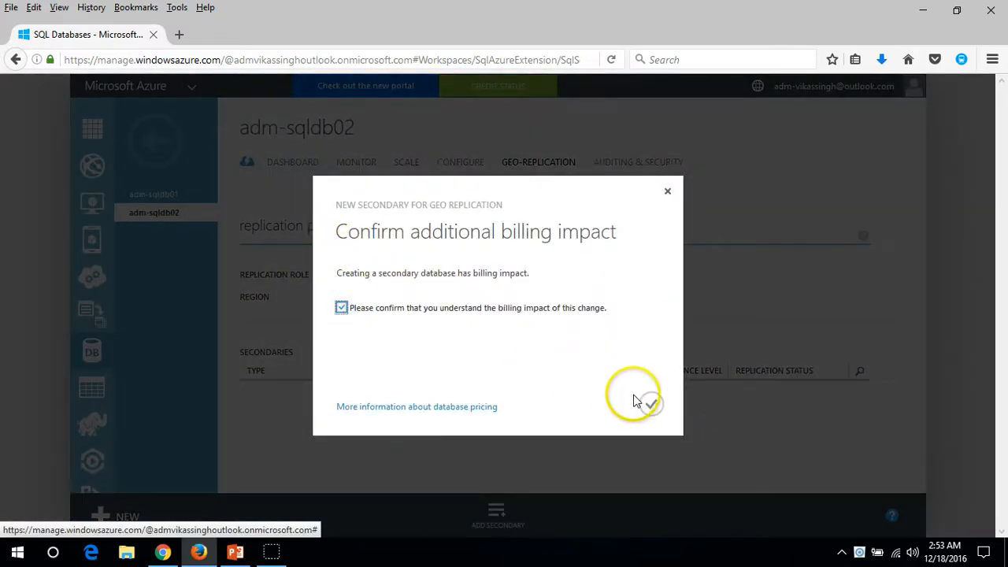
pyautogui.click(652, 404)
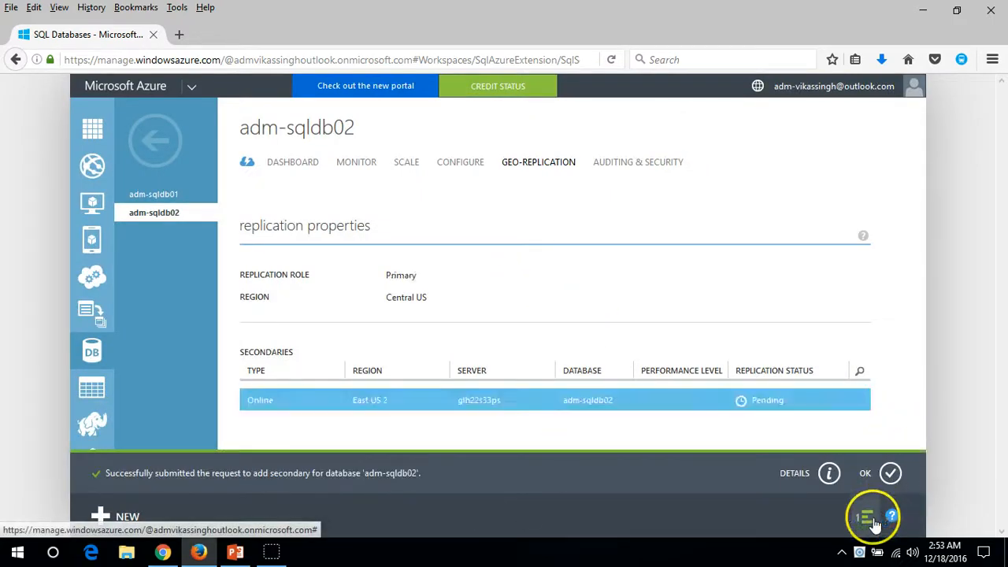
# Dismiss the notice and check adm-sqldb01's Geo-Replication tab for the active secondary
pyautogui.click(890, 472)
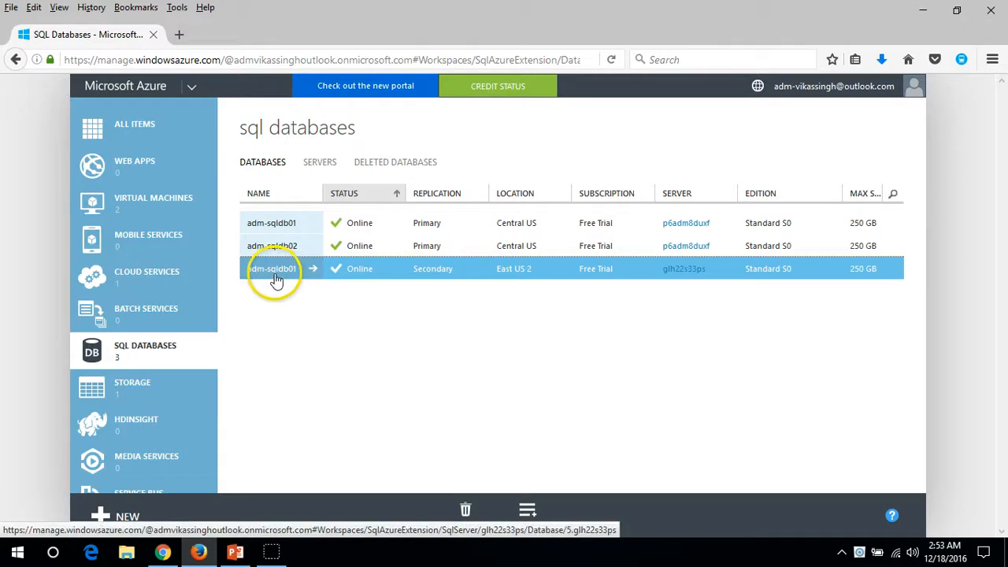
pyautogui.click(271, 223)
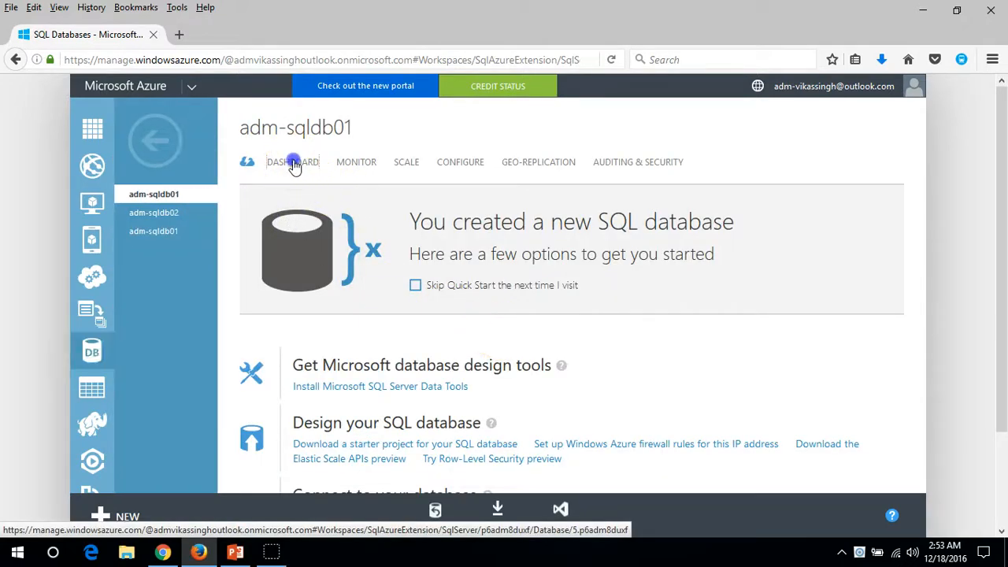
pyautogui.click(538, 162)
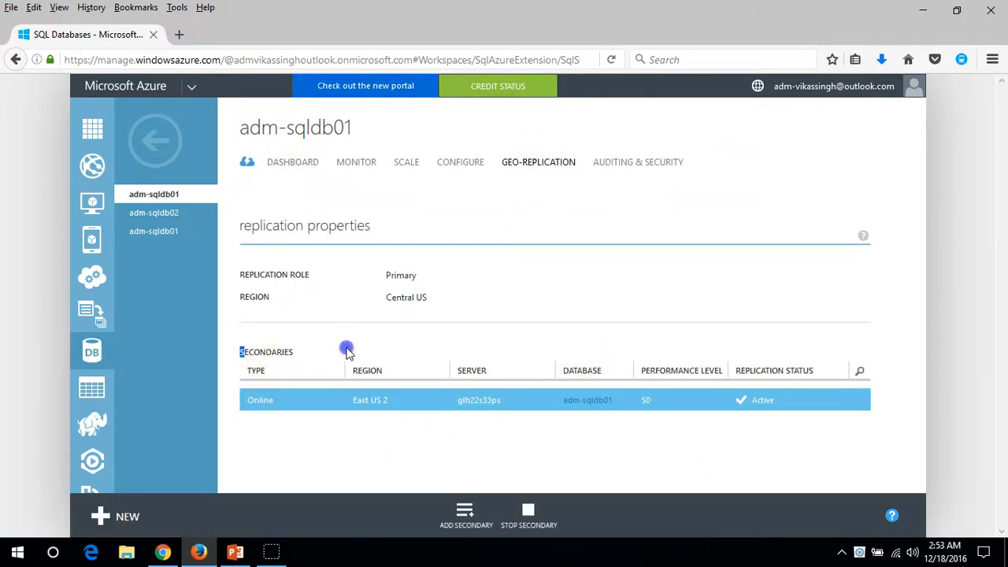
pyautogui.moveTo(798, 404)
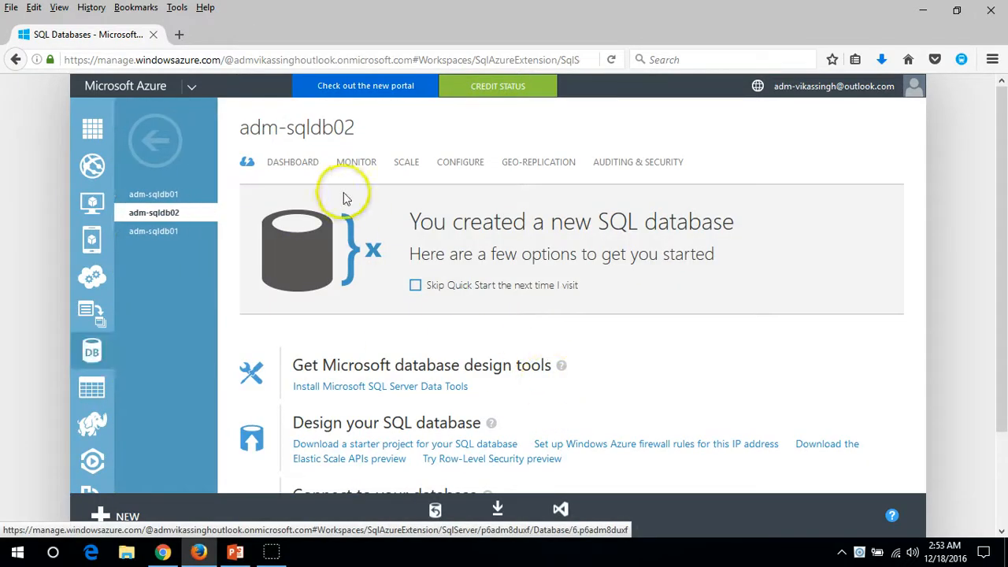
# From the SQL Databases list, open server glh22s33ps from adm-sqldb01's secondary row
pyautogui.click(538, 161)
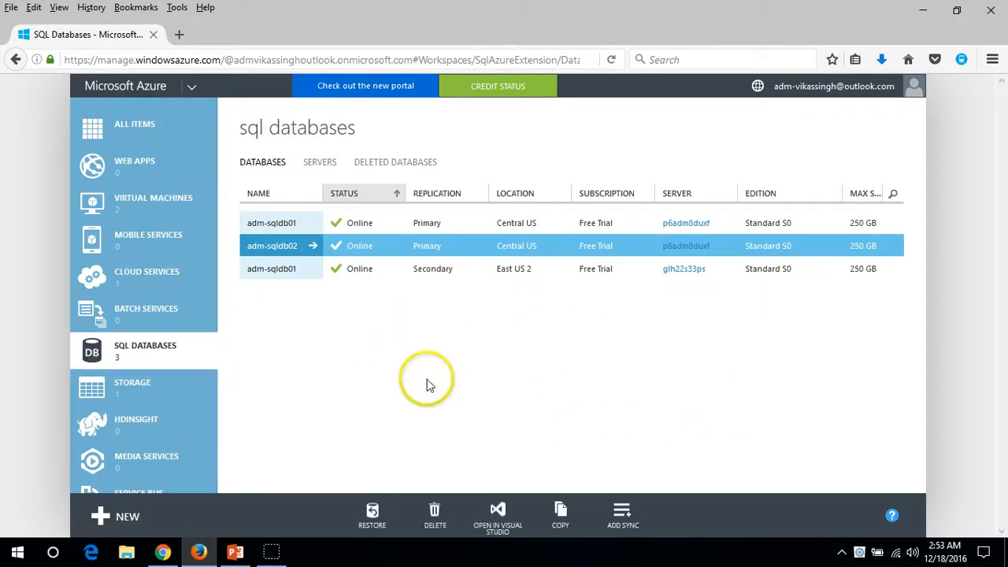
pyautogui.moveTo(431, 364)
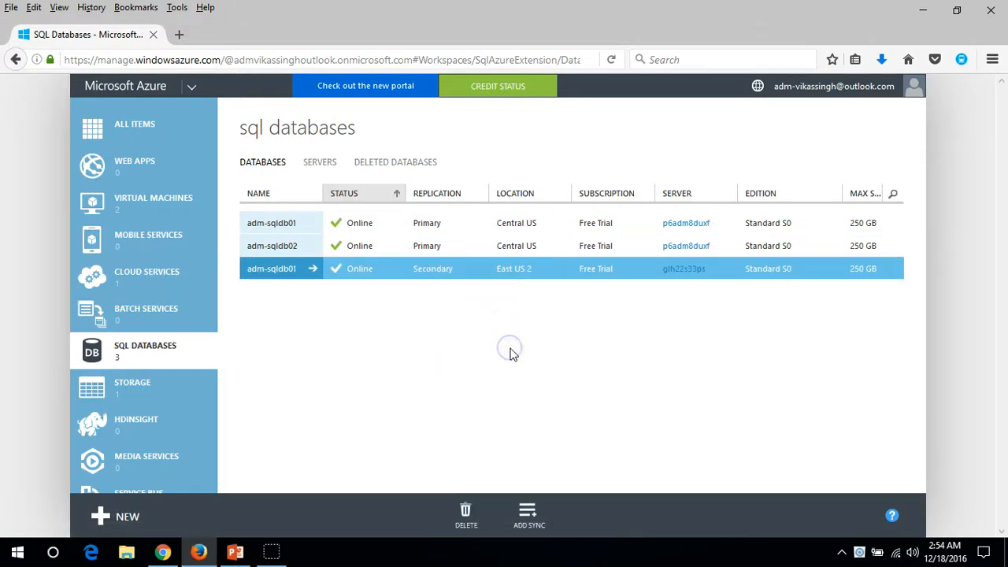
pyautogui.moveTo(502, 337)
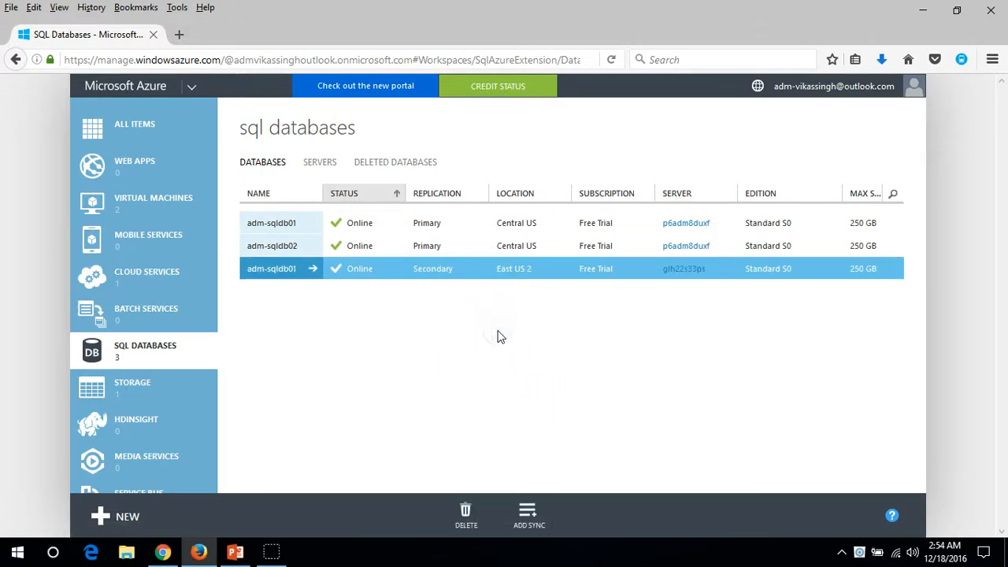
pyautogui.moveTo(504, 360)
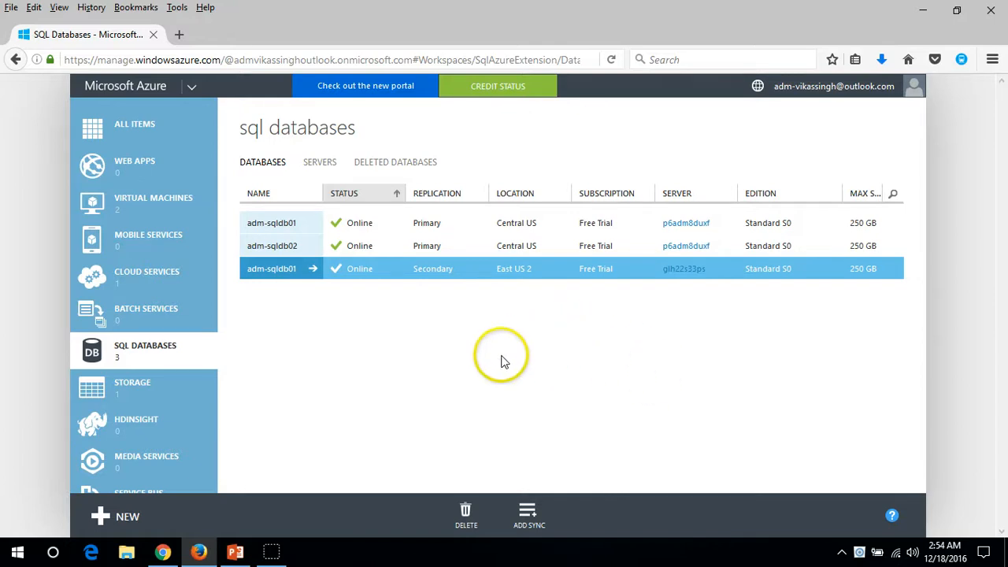
pyautogui.moveTo(455, 368)
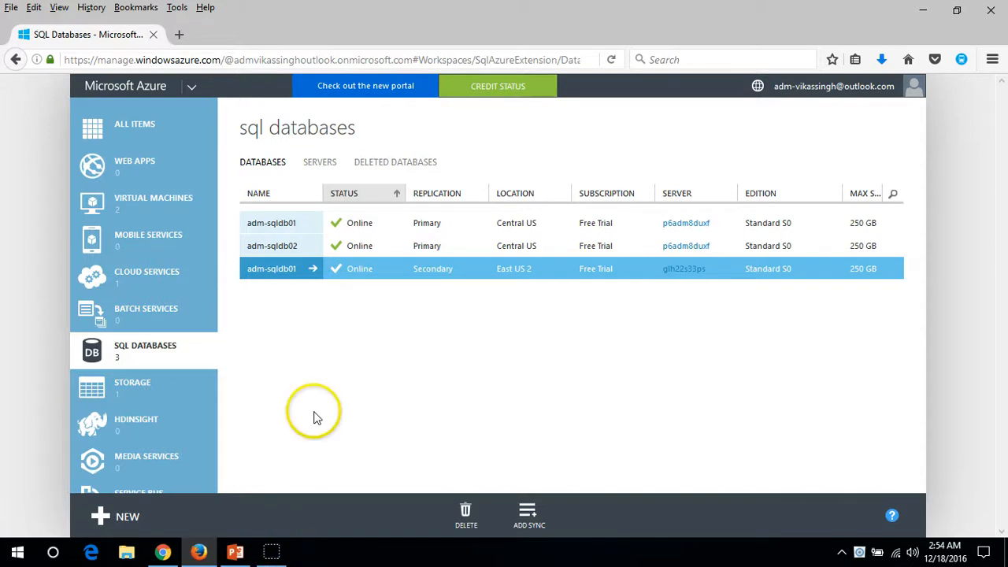
pyautogui.click(319, 162)
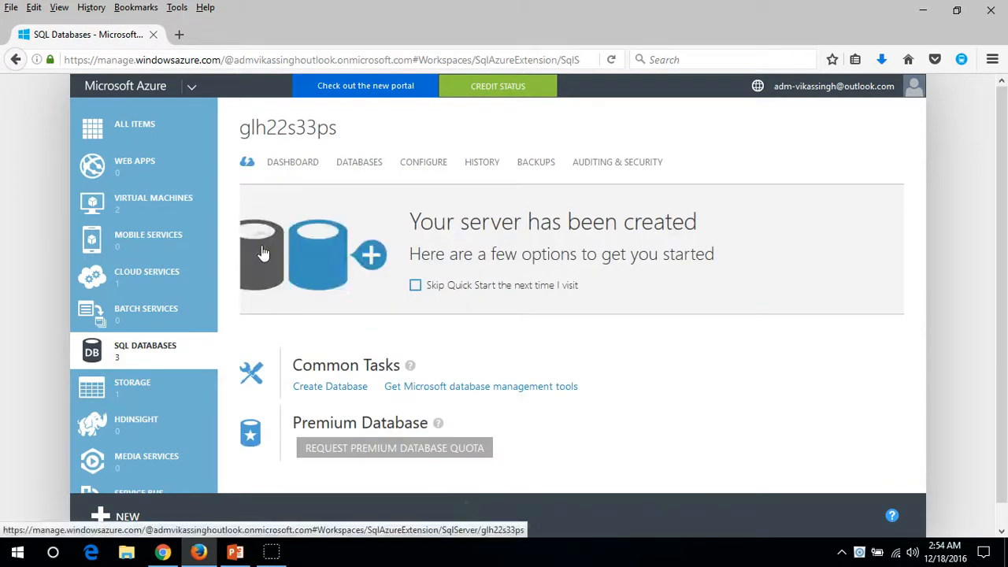
# Confirm glh22s33ps lists only the adm-sqldb01 secondary, then return to adm-sqldb02's page
pyautogui.click(359, 163)
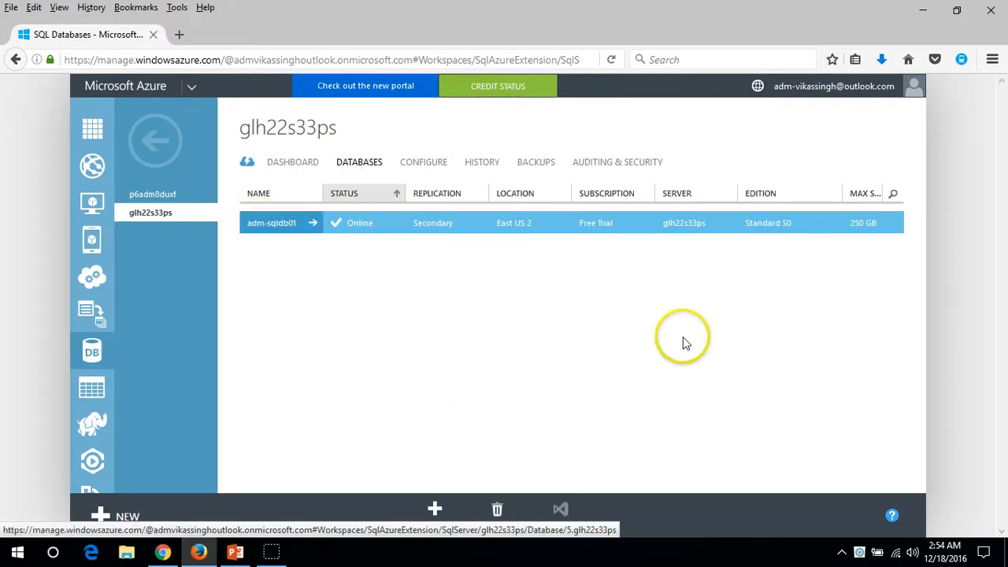
pyautogui.click(155, 140)
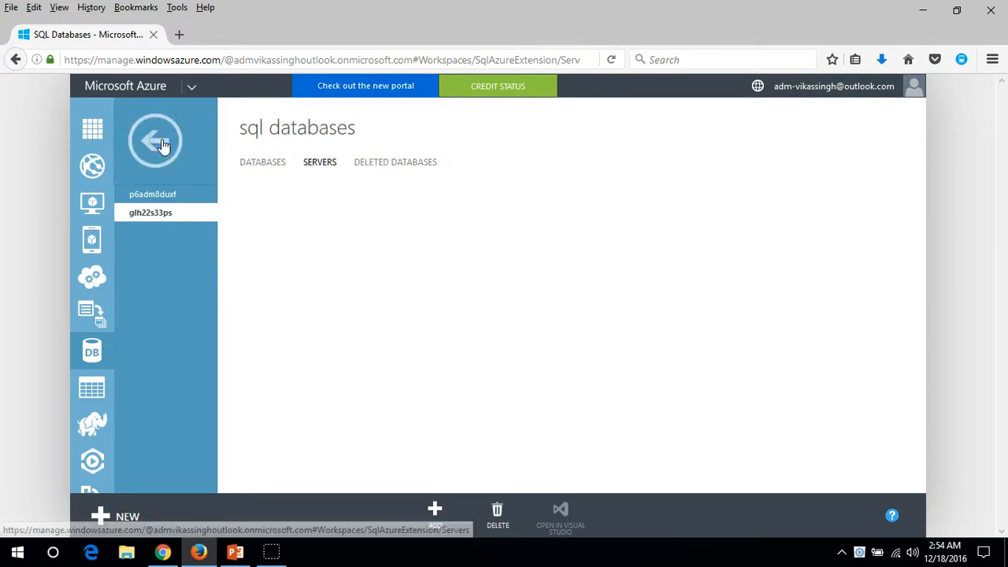
pyautogui.click(155, 140)
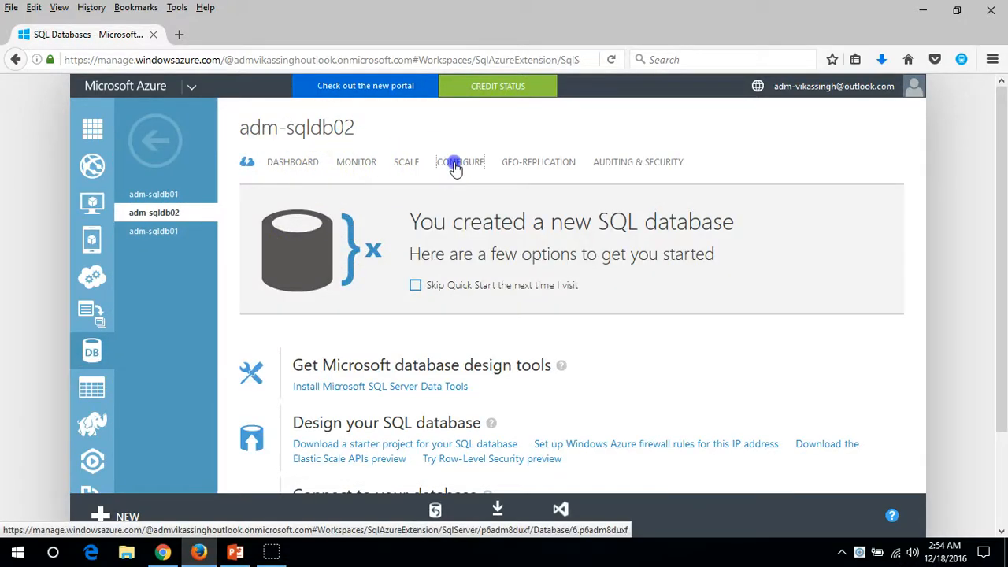
# Review adm-sqldb02's configuration and geo-replication, then return to the PowerPoint title slide
pyautogui.click(459, 161)
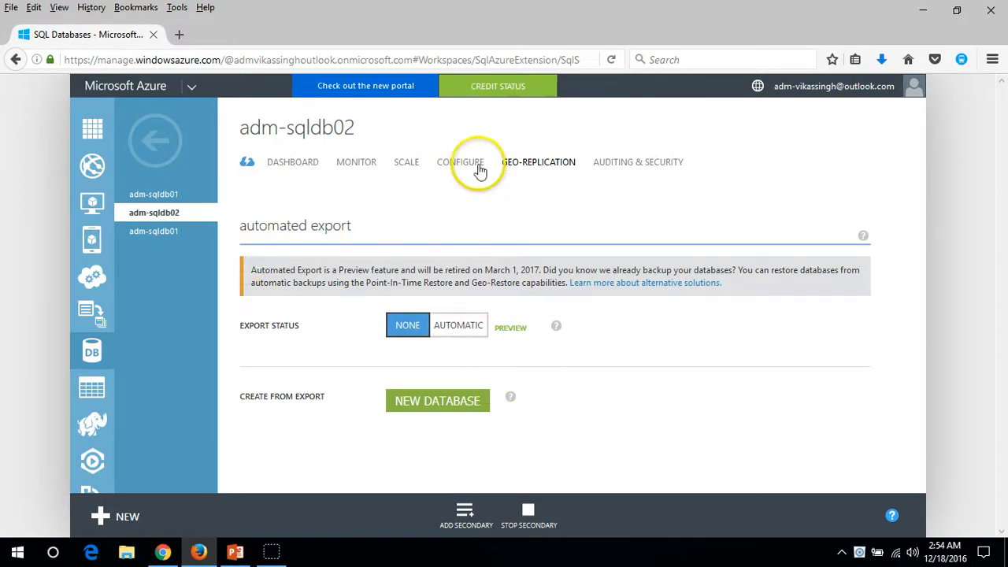
pyautogui.click(539, 162)
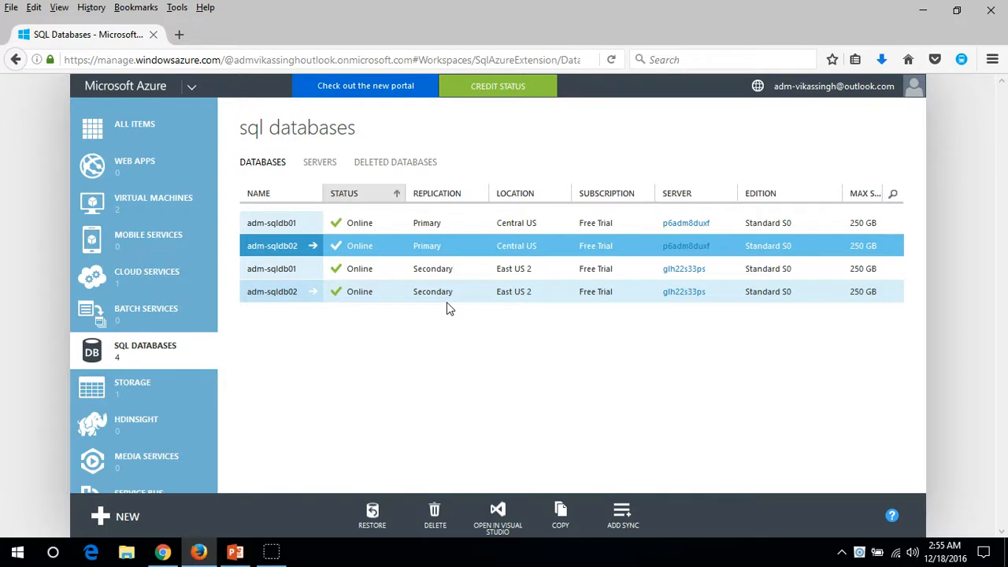
pyautogui.click(235, 551)
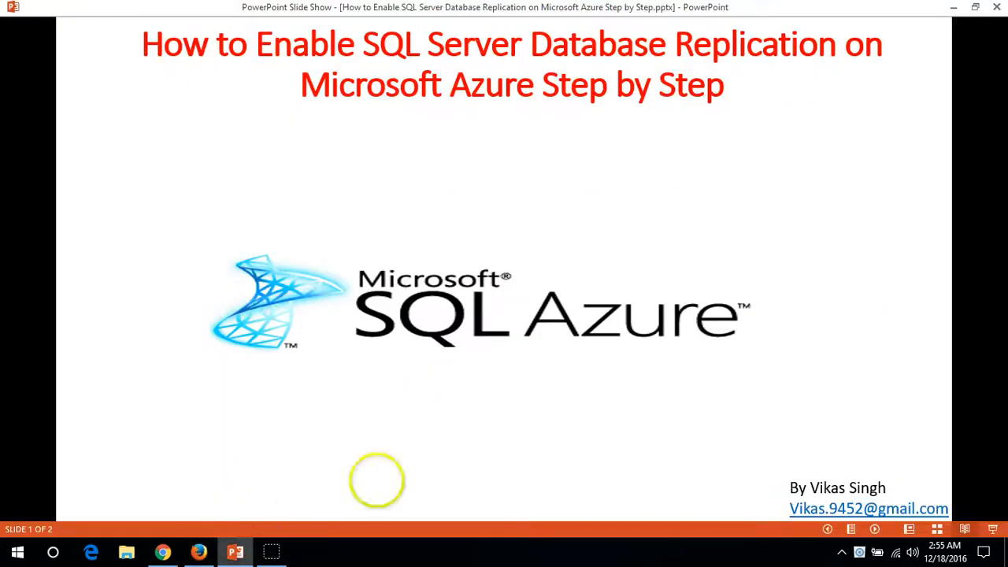